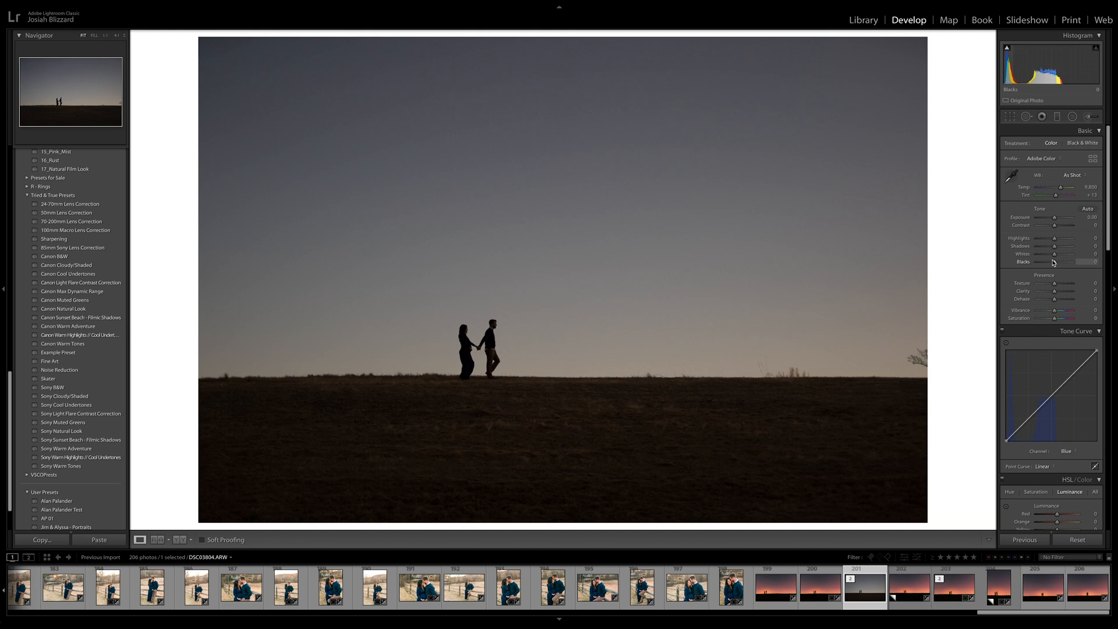
pyautogui.moveTo(689, 205)
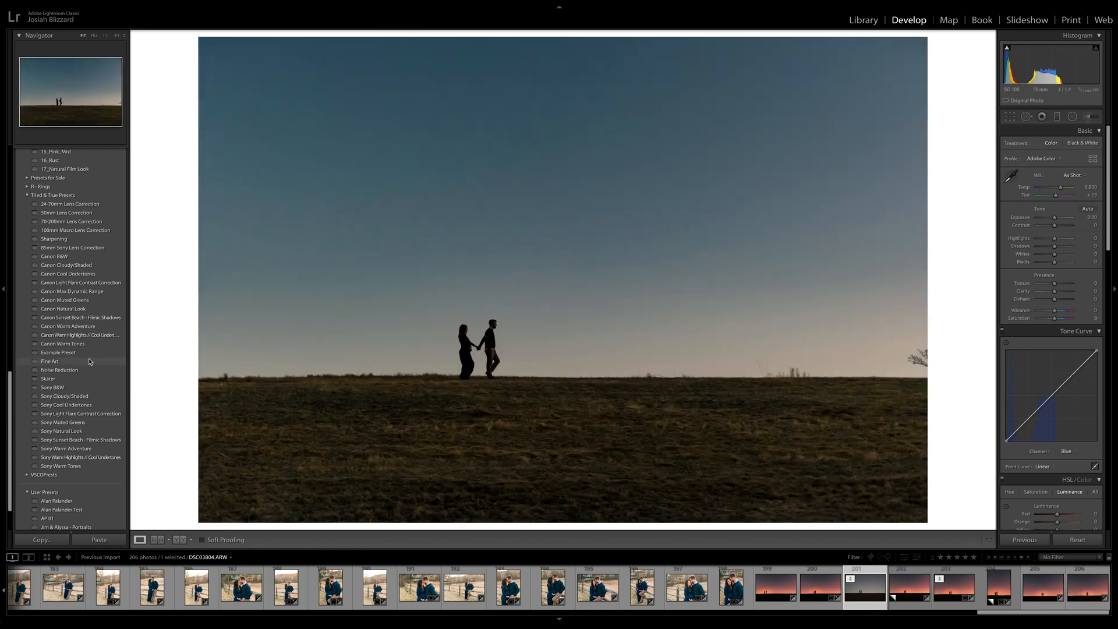
# Apply the Fine Art preset (exposure −0.90, contrast +15, dehaze +25) to the silhouette photo.
pyautogui.click(50, 361)
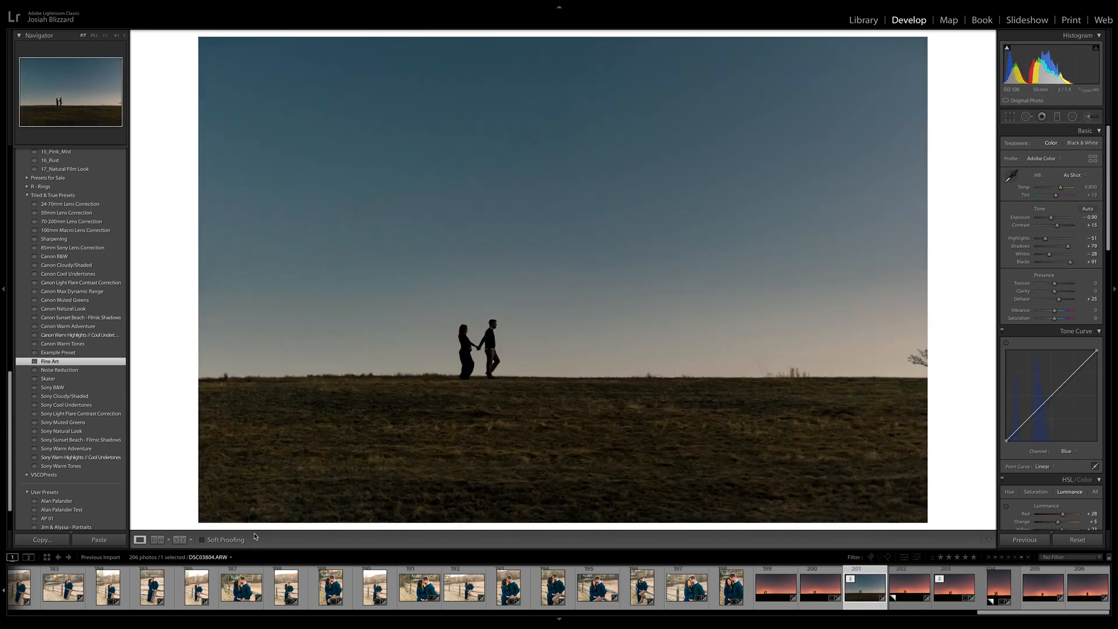
pyautogui.click(196, 587)
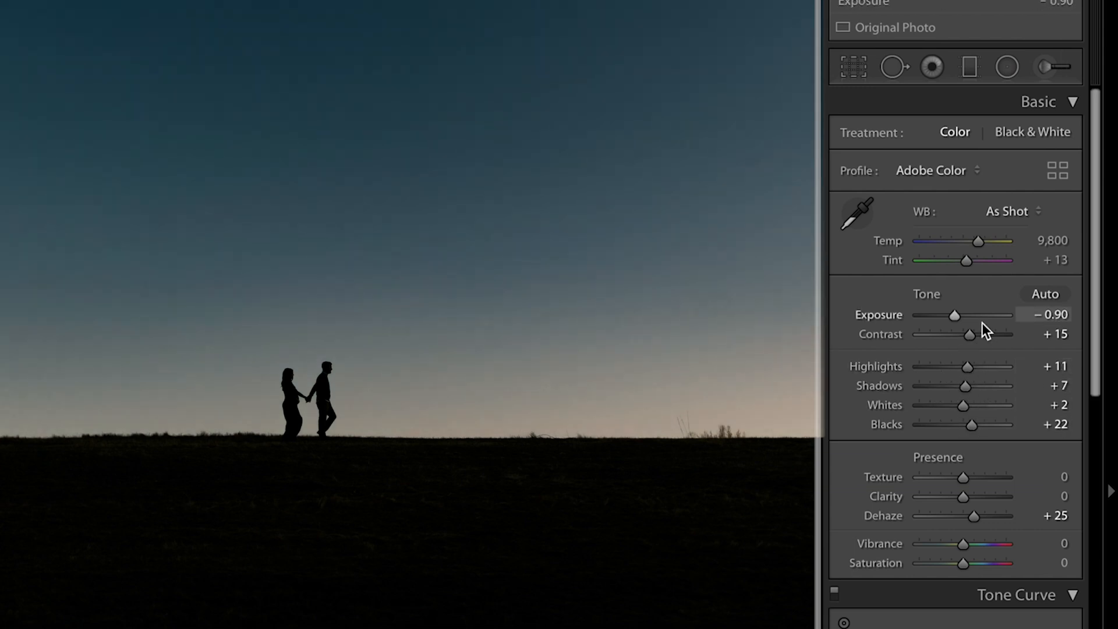
# Set Exposure to −0.80 and Contrast to +25 in the Basic panel.
pyautogui.moveTo(954, 316); pyautogui.dragTo(957, 316)
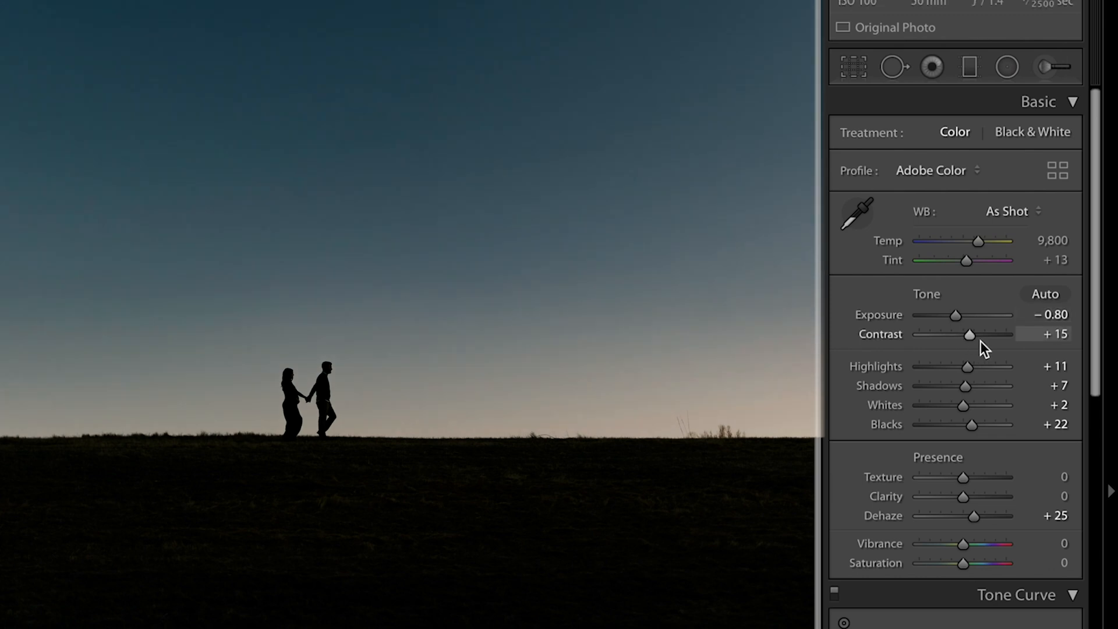
pyautogui.moveTo(968, 335); pyautogui.dragTo(981, 334)
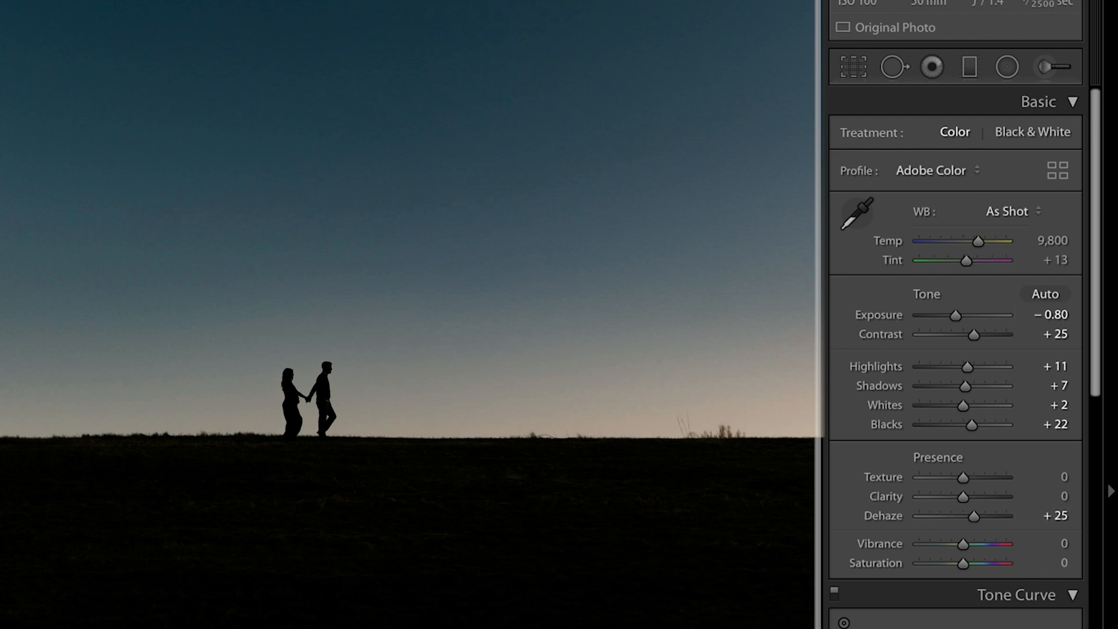
# Check the point curve and channel list, keeping the Blue channel, then return to the region curve.
pyautogui.scroll(-3)
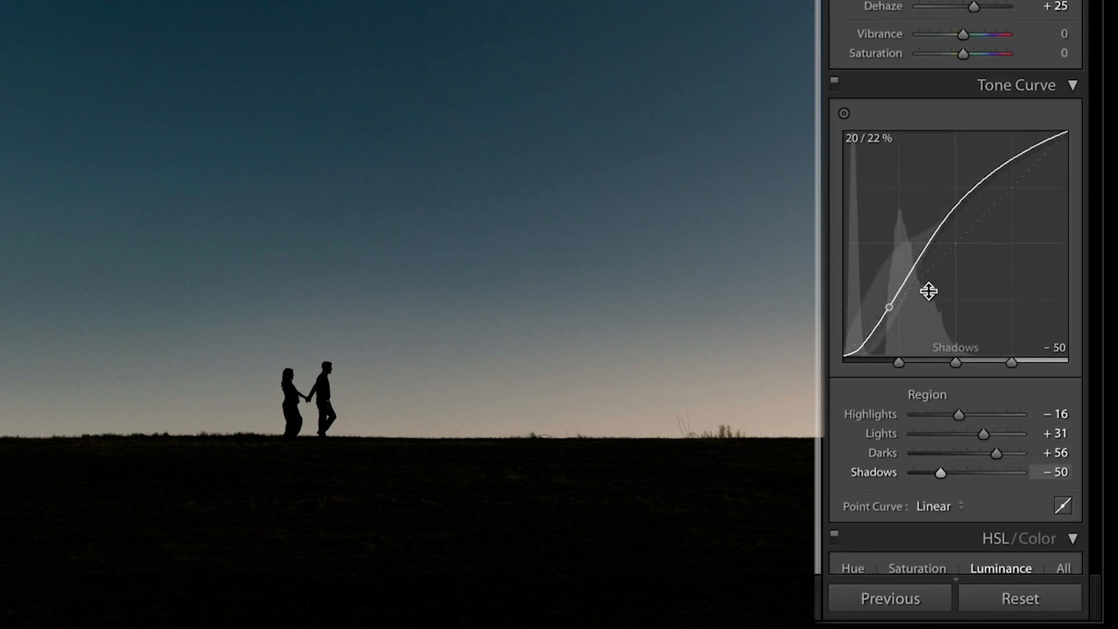
pyautogui.click(1062, 507)
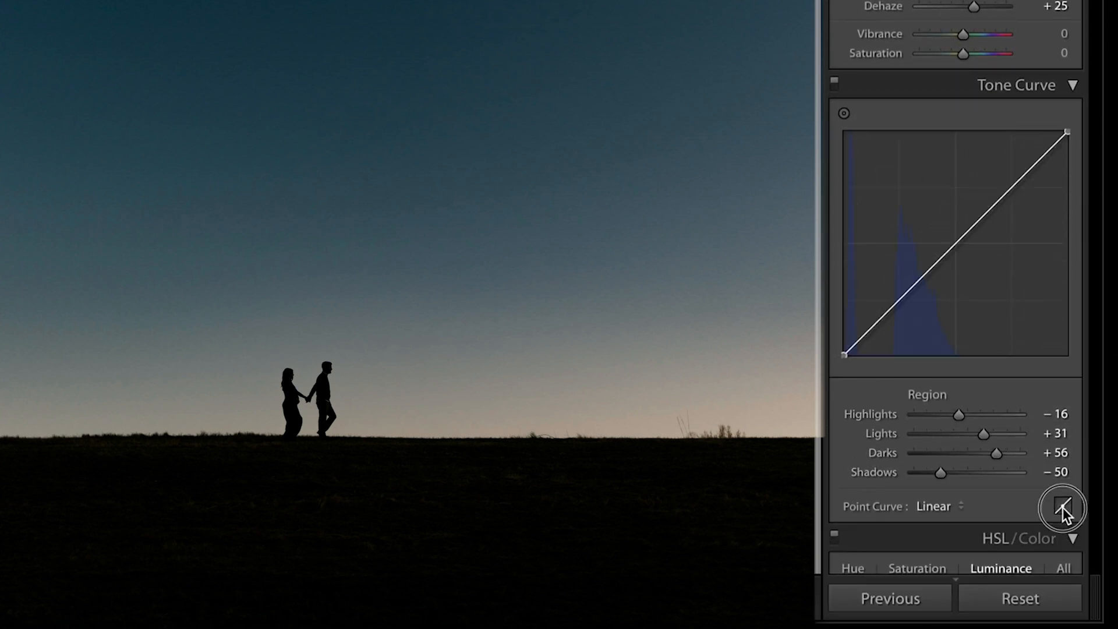
pyautogui.click(1062, 508)
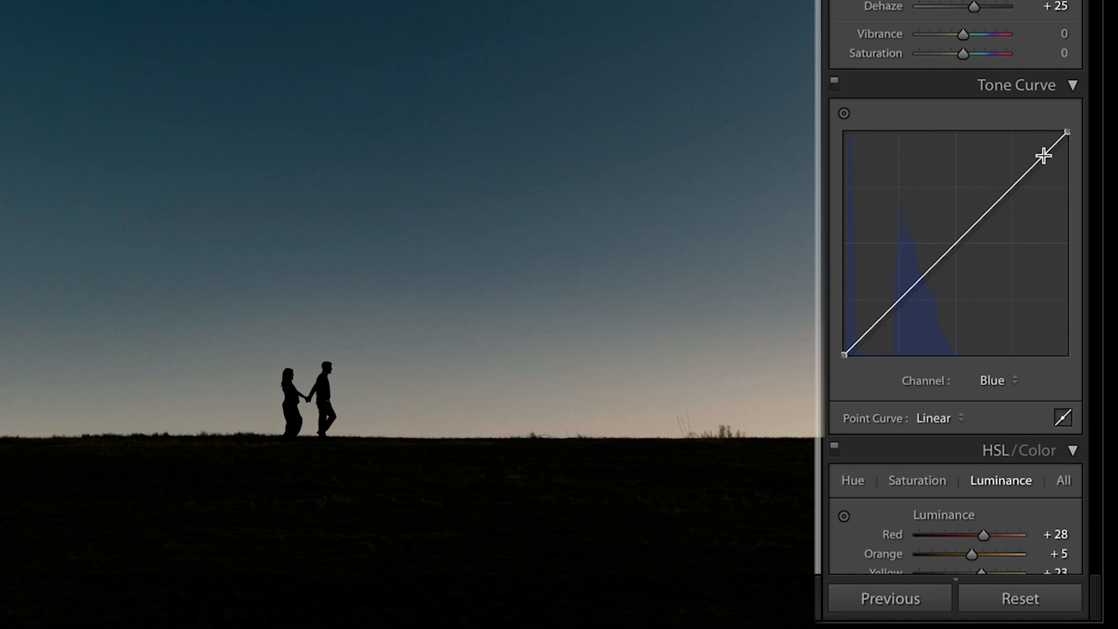
pyautogui.click(997, 380)
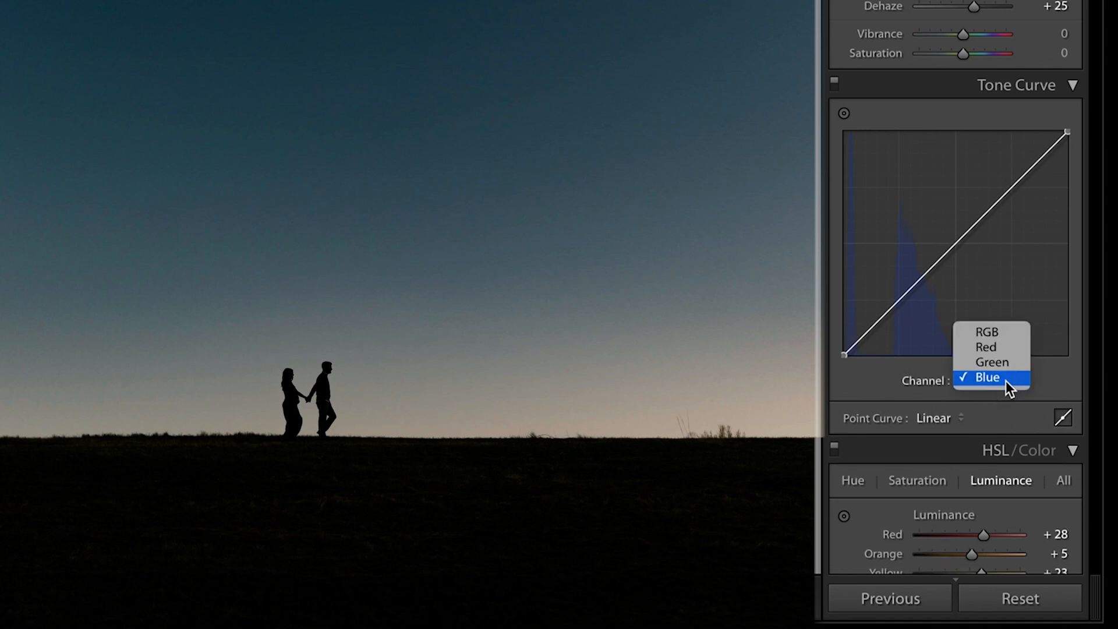
pyautogui.click(989, 377)
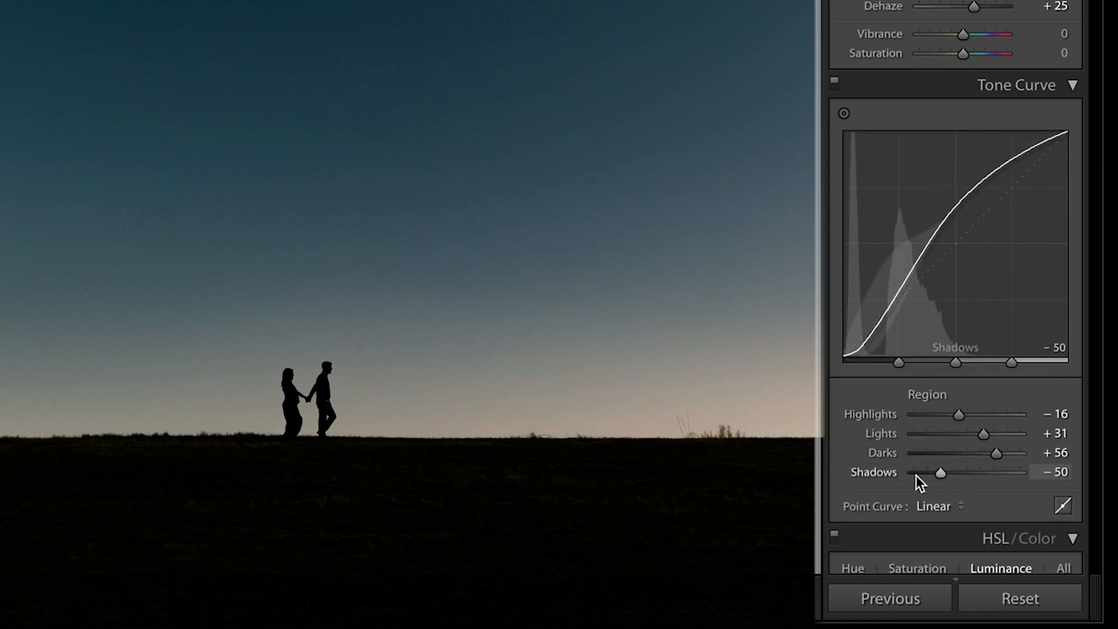
pyautogui.moveTo(948, 434)
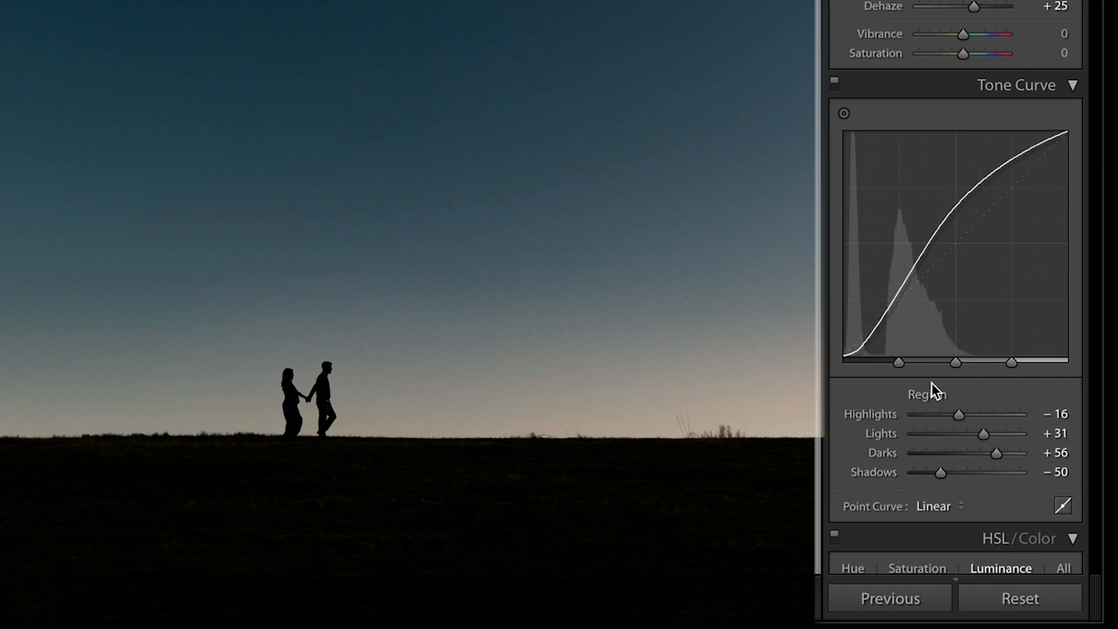
# Lower the Darks region of the tone curve from +56 to +53.
pyautogui.moveTo(1005, 453); pyautogui.dragTo(986, 453)
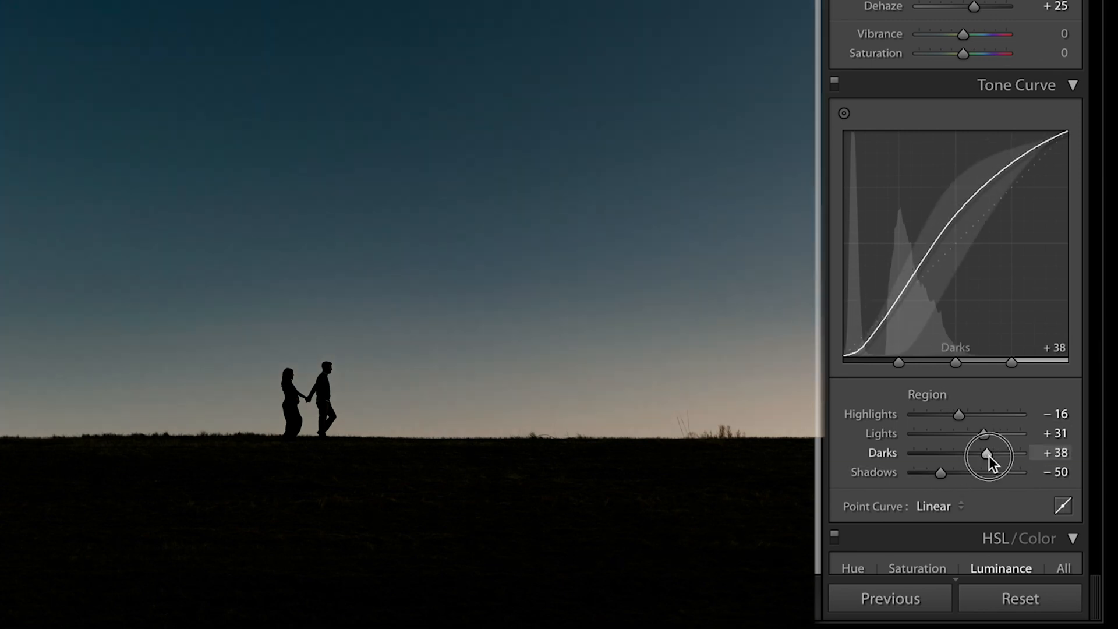
pyautogui.moveTo(987, 456); pyautogui.dragTo(996, 453)
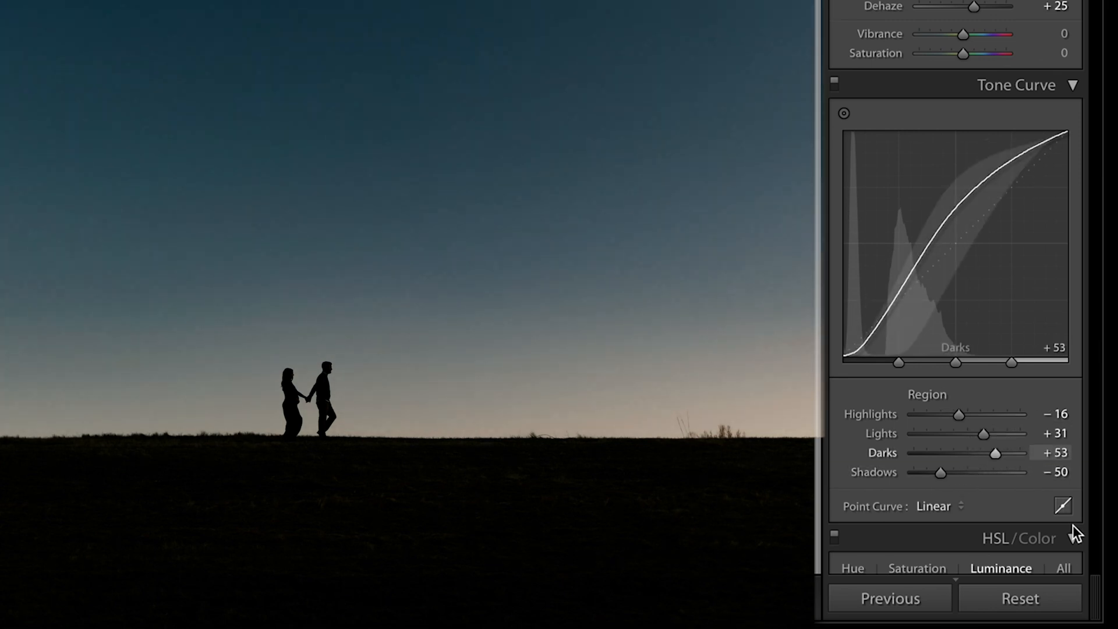
pyautogui.moveTo(1063, 506)
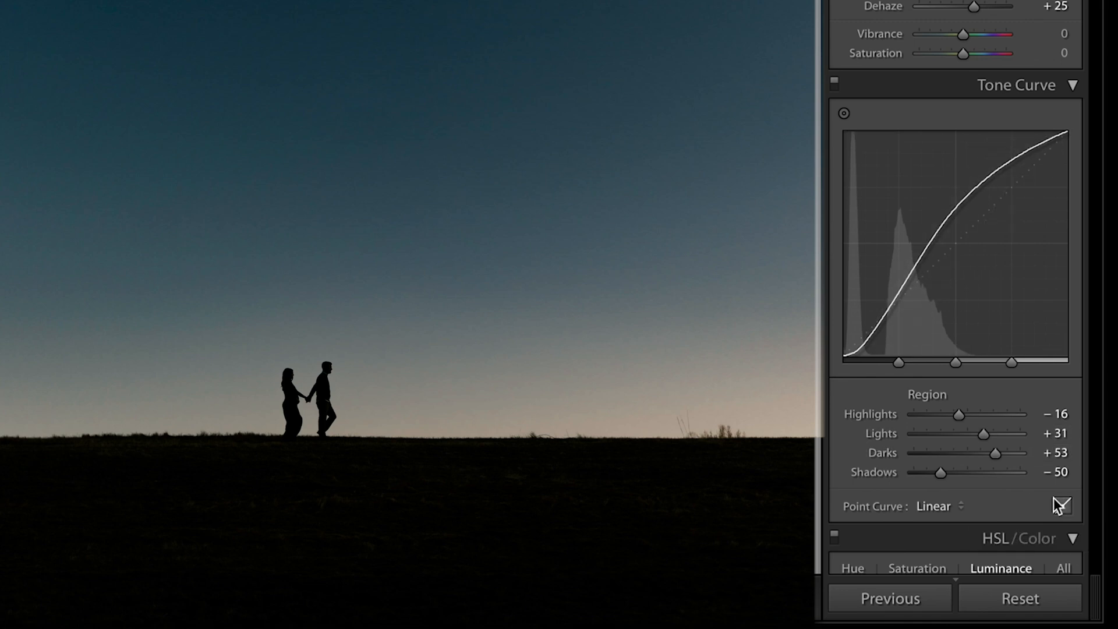
pyautogui.click(1062, 504)
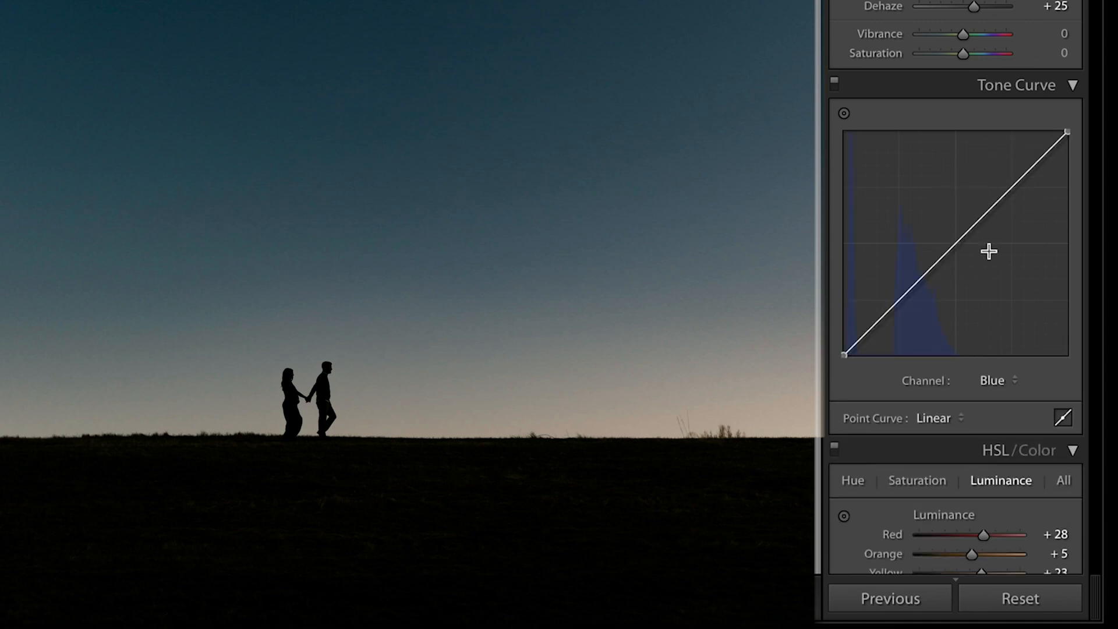
pyautogui.moveTo(972, 245)
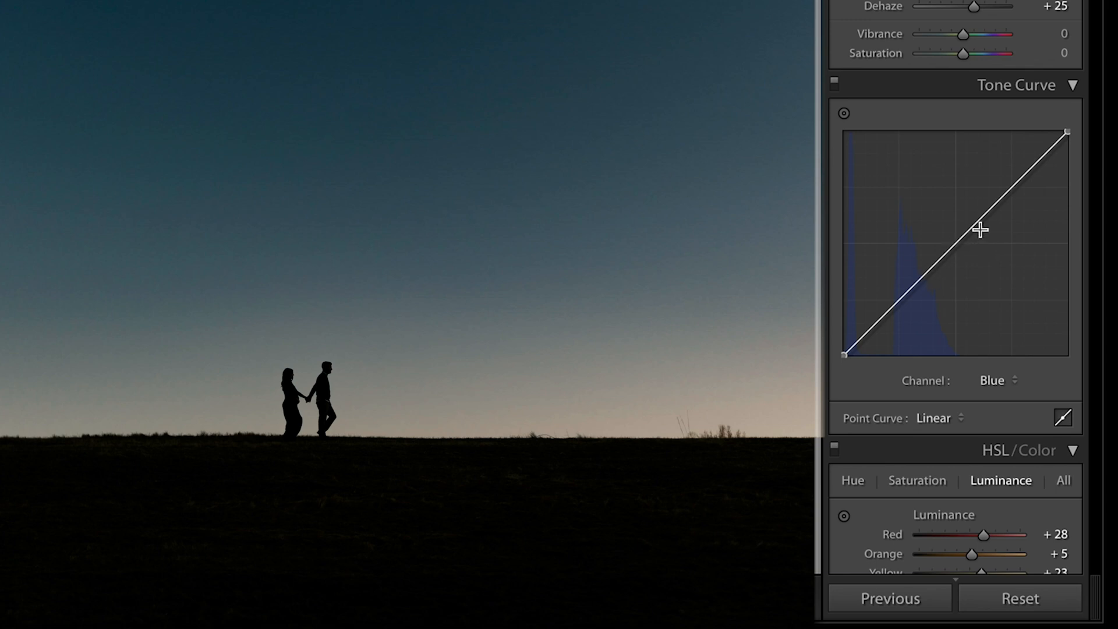
# Lift the Red channel midtones to warm the sky, then review the Green curve.
pyautogui.click(999, 380)
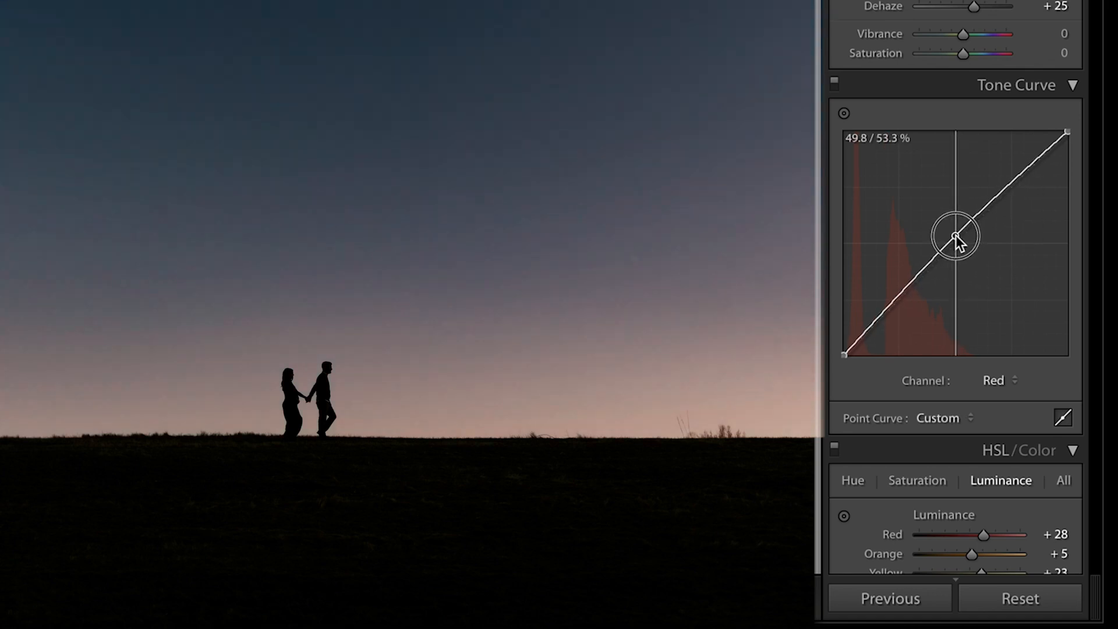
pyautogui.moveTo(955, 238); pyautogui.dragTo(955, 233)
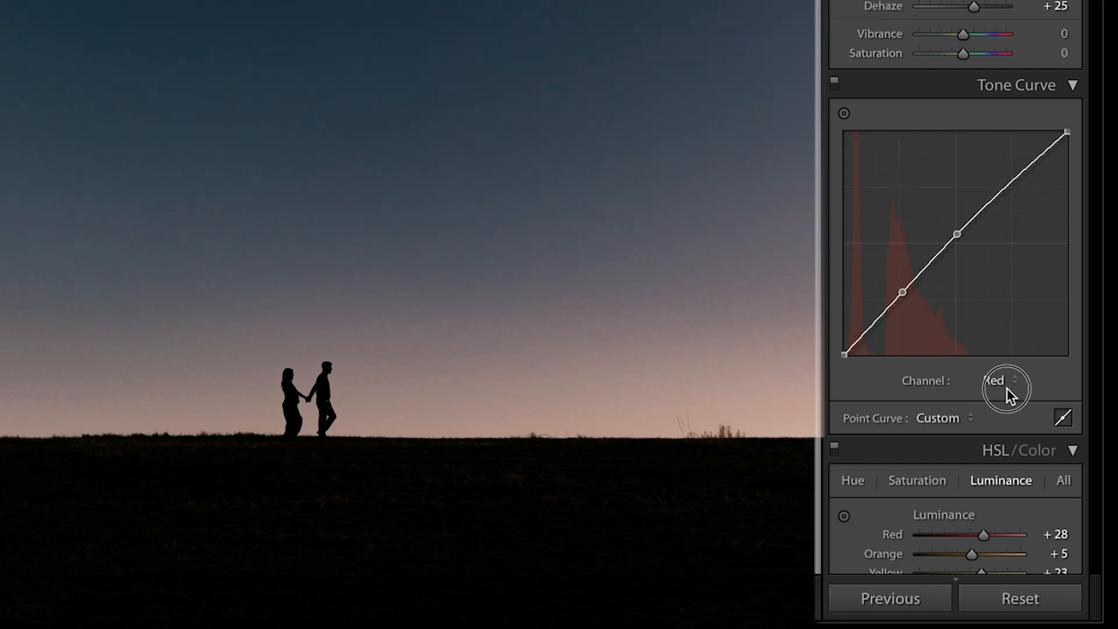
pyautogui.click(1002, 380)
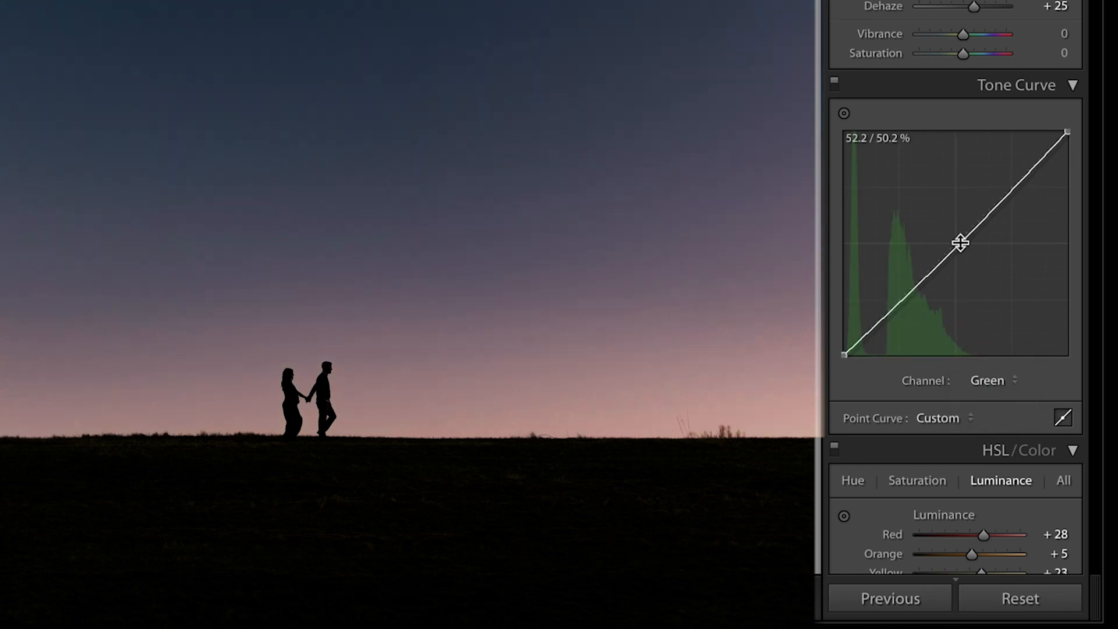
pyautogui.click(987, 380)
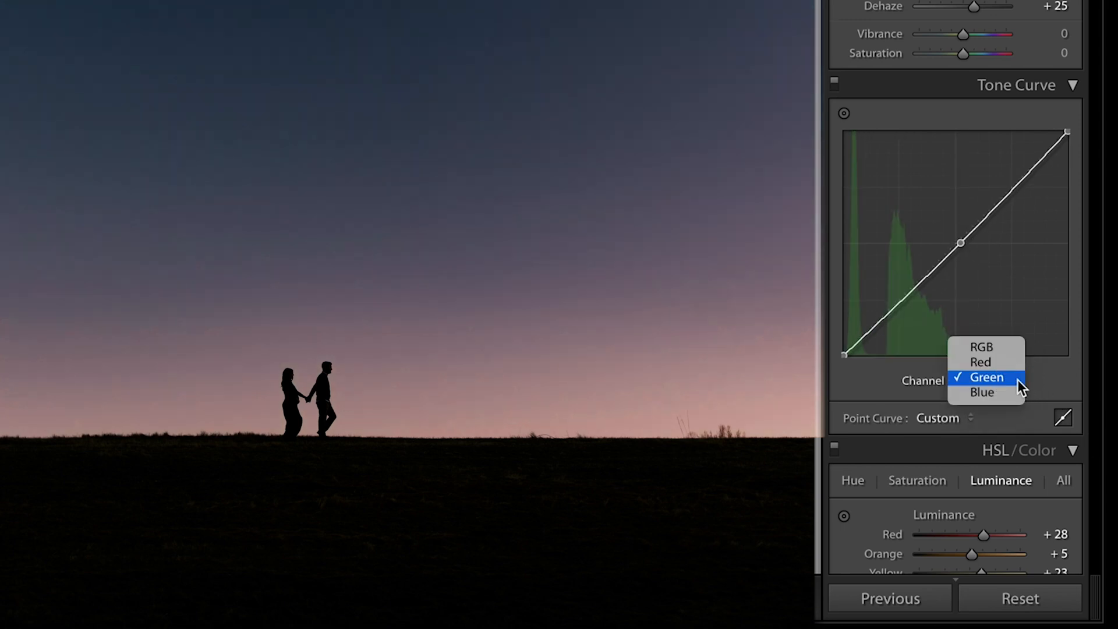
# Pull the Blue channel highlights down to push the horizon toward pink.
pyautogui.click(983, 392)
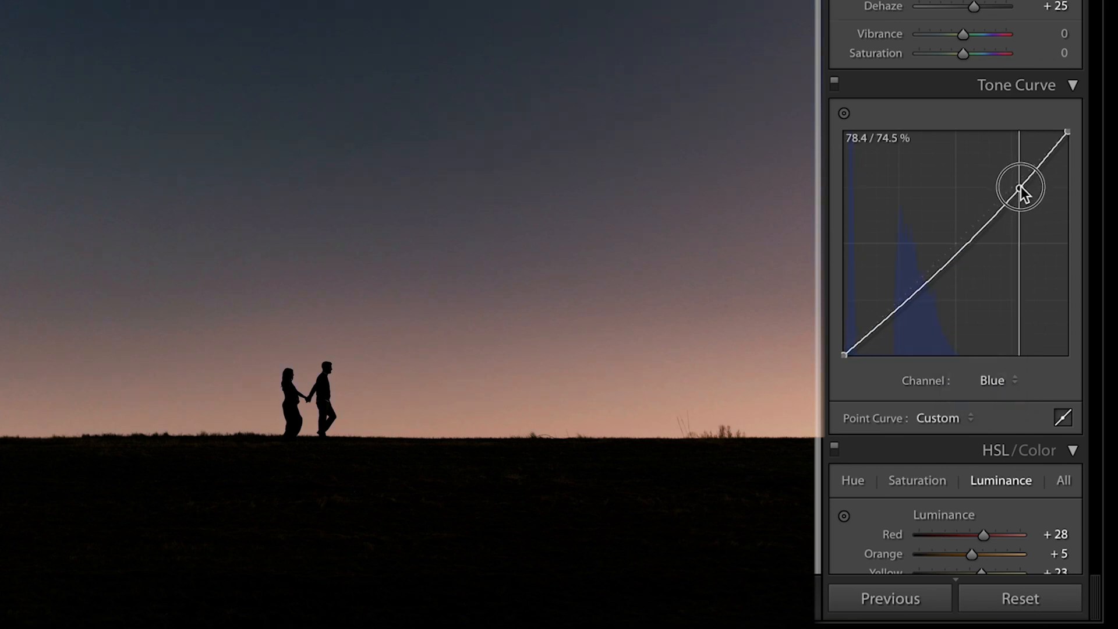
pyautogui.moveTo(1021, 187); pyautogui.dragTo(1020, 184)
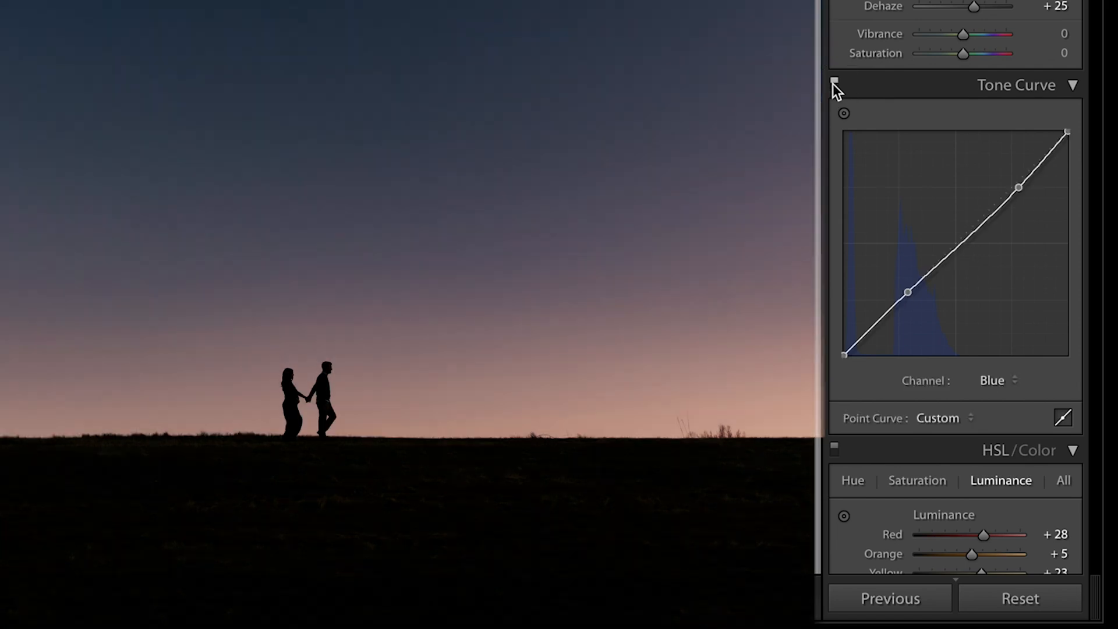
# Set Split Toning highlights to a warm hue 35 tint at saturation about 46.
pyautogui.scroll(-3)
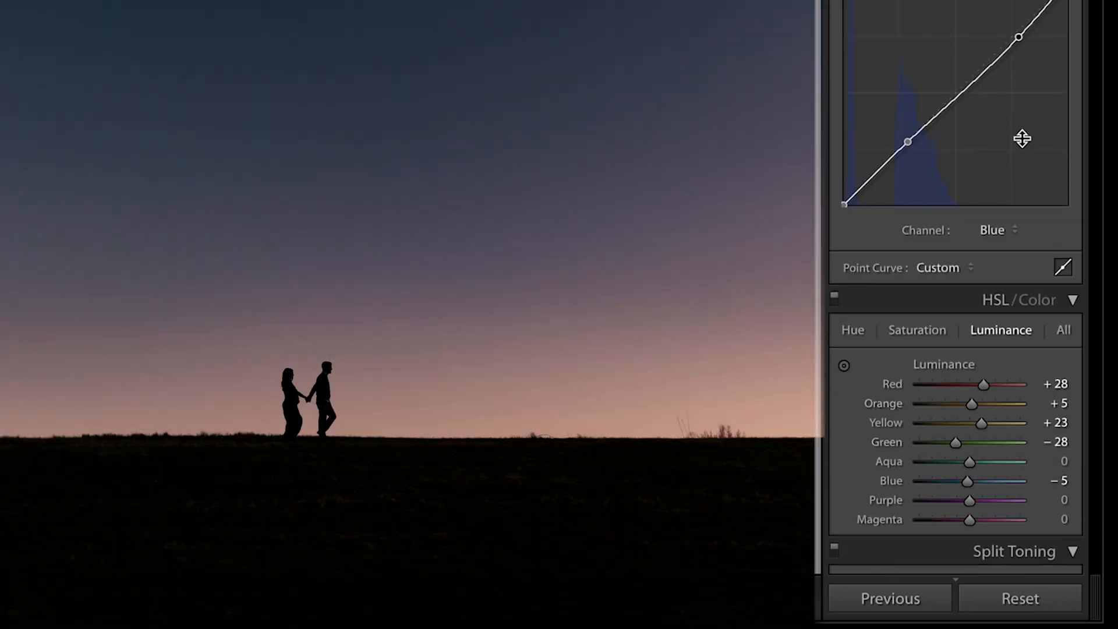
pyautogui.scroll(-3)
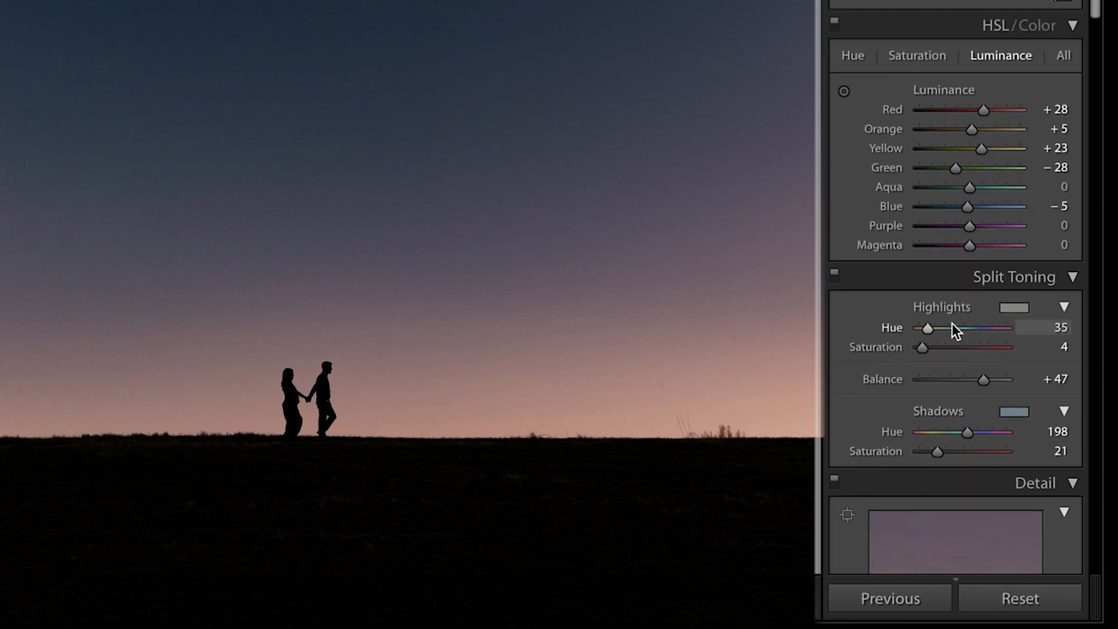
pyautogui.scroll(-3)
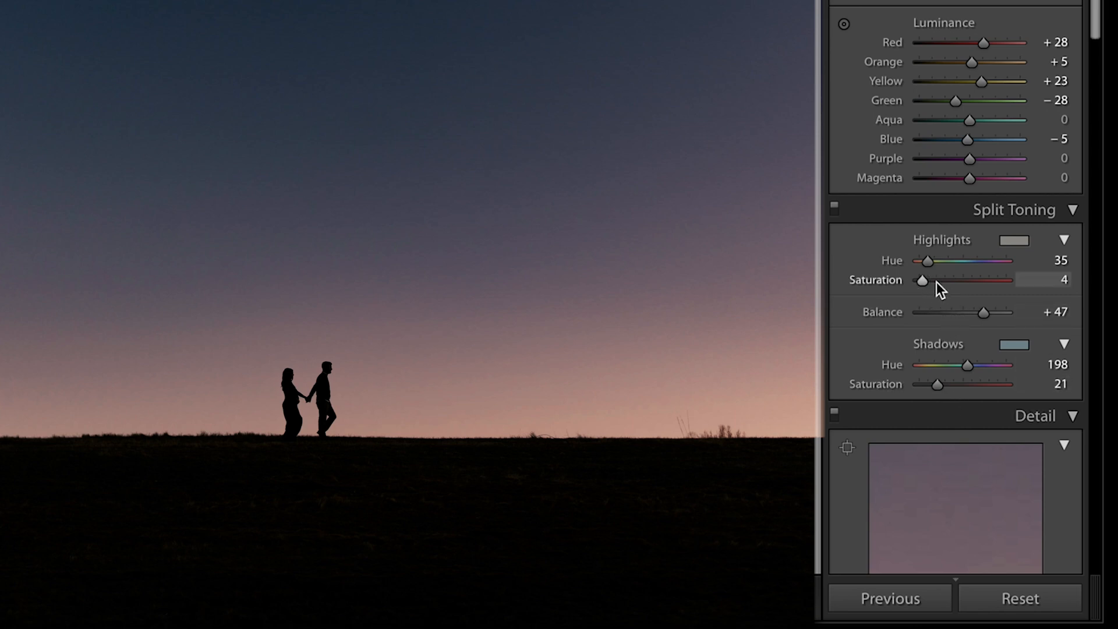
pyautogui.moveTo(922, 280); pyautogui.dragTo(955, 280)
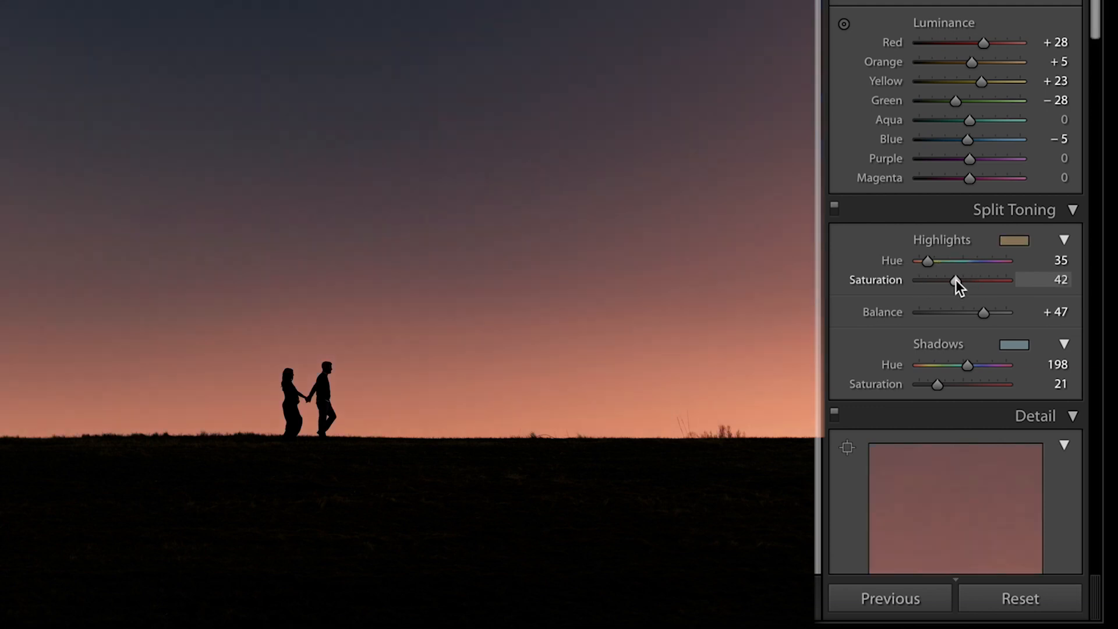
pyautogui.moveTo(955, 279); pyautogui.dragTo(966, 280)
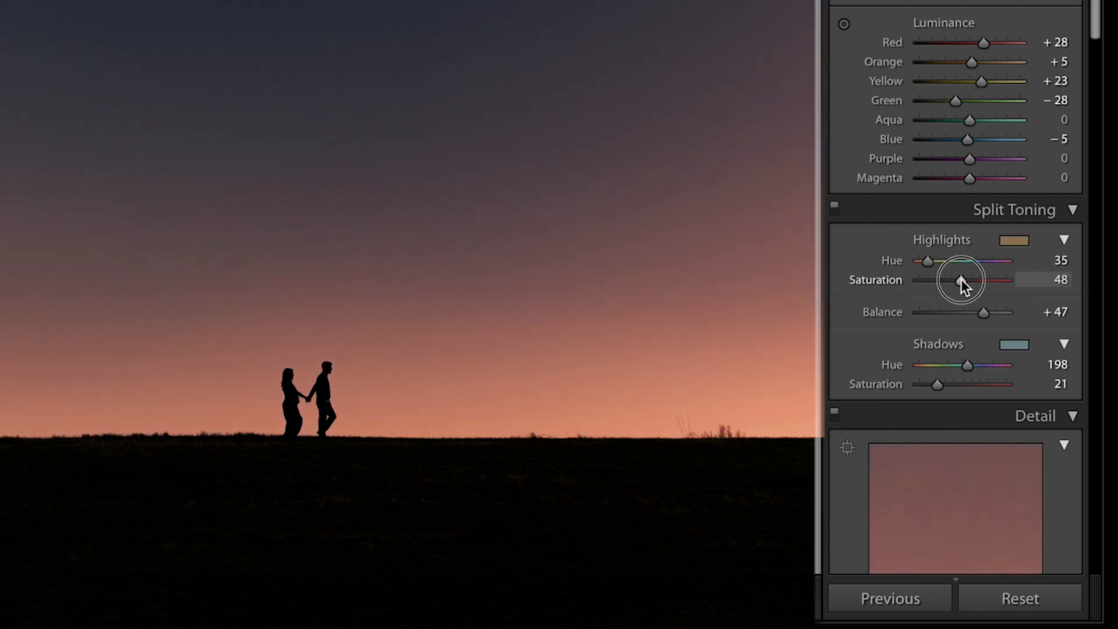
pyautogui.moveTo(970, 279); pyautogui.dragTo(967, 280)
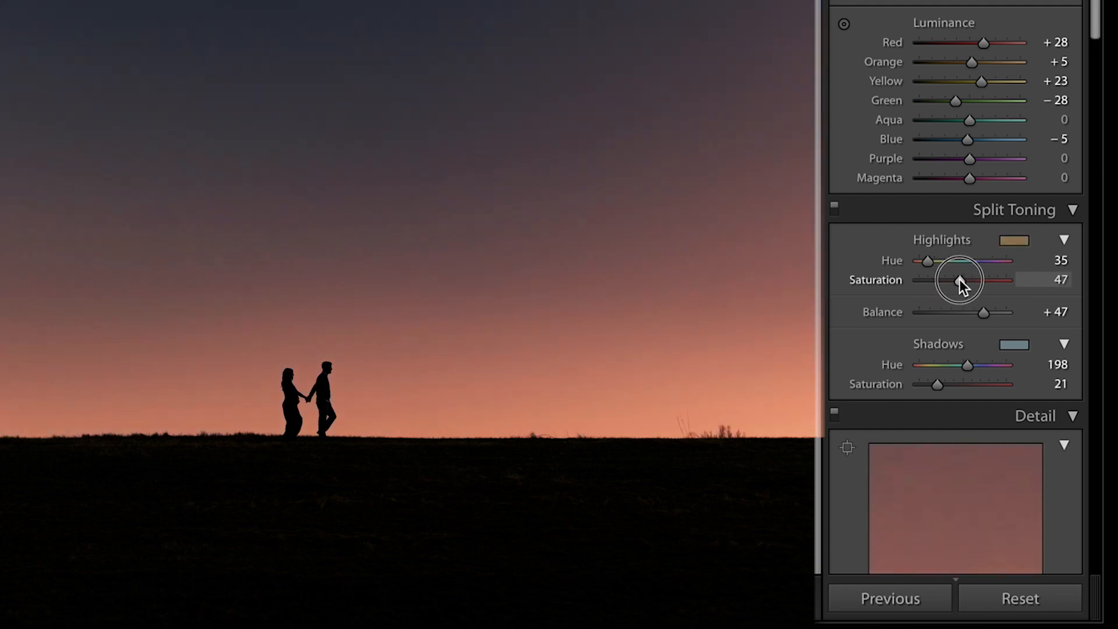
pyautogui.moveTo(982, 279); pyautogui.dragTo(961, 280)
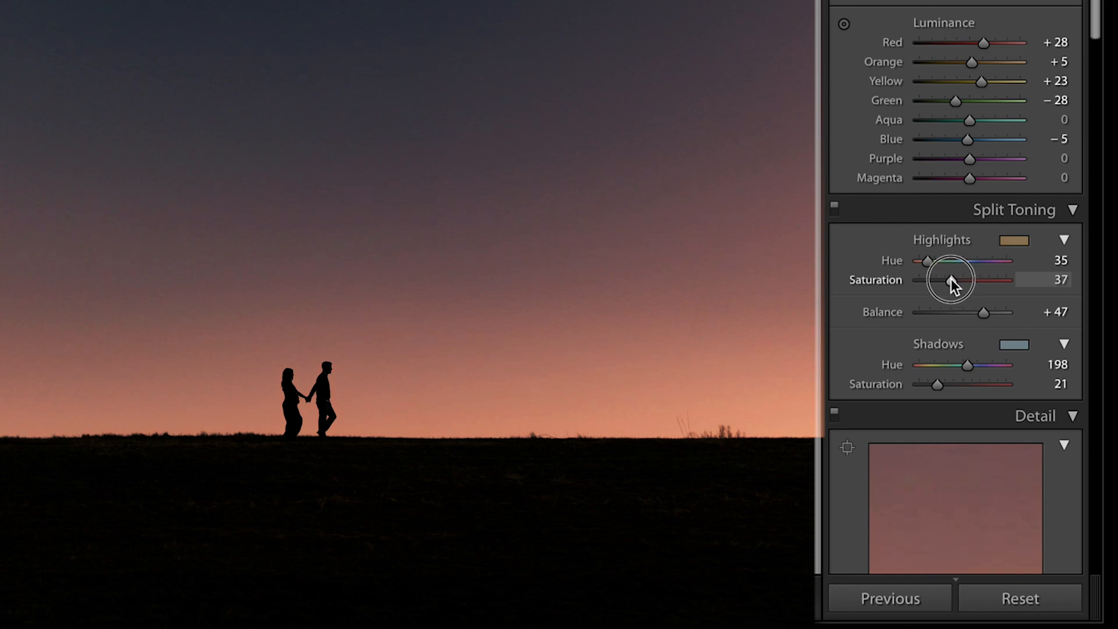
pyautogui.moveTo(947, 279); pyautogui.dragTo(959, 280)
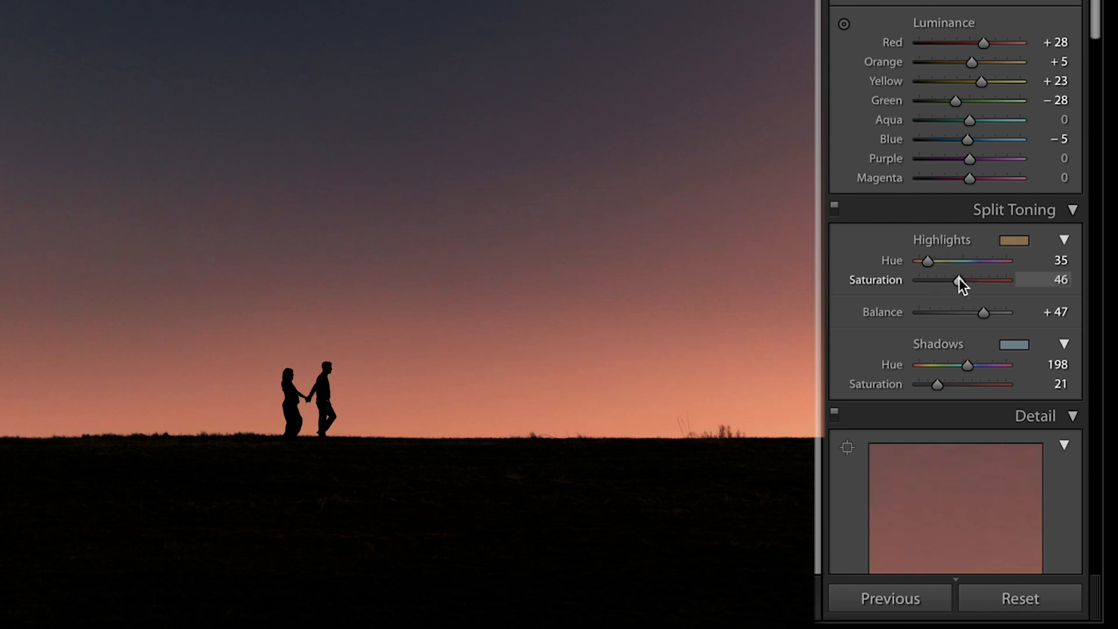
pyautogui.moveTo(936, 389)
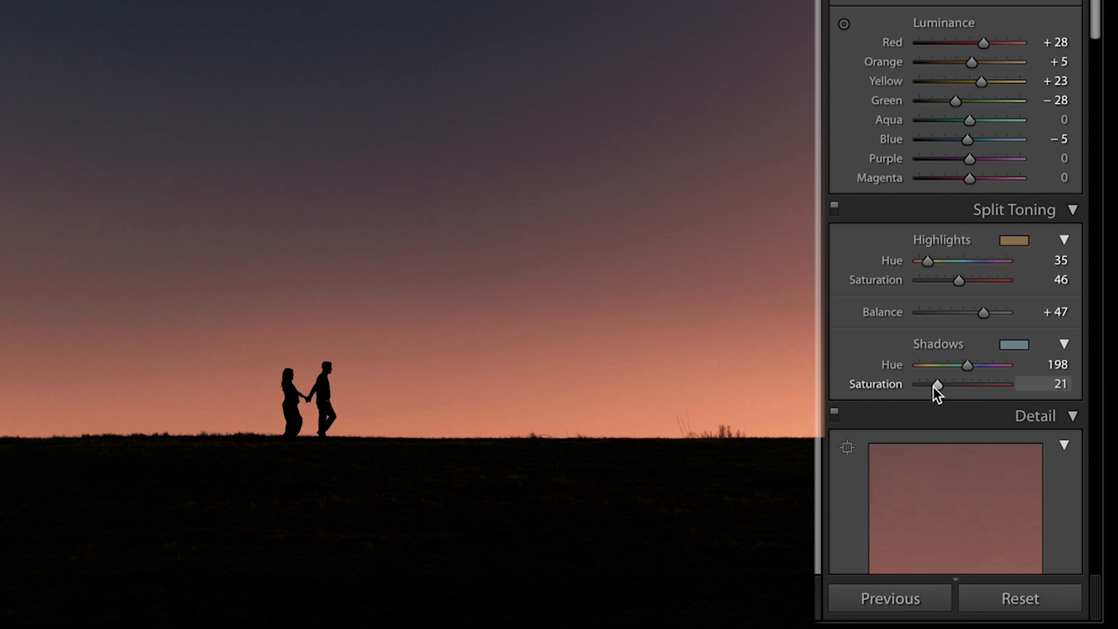
# Sweep the shadow tint saturation from nothing to full and back to moderate strength.
pyautogui.moveTo(937, 383); pyautogui.dragTo(926, 383)
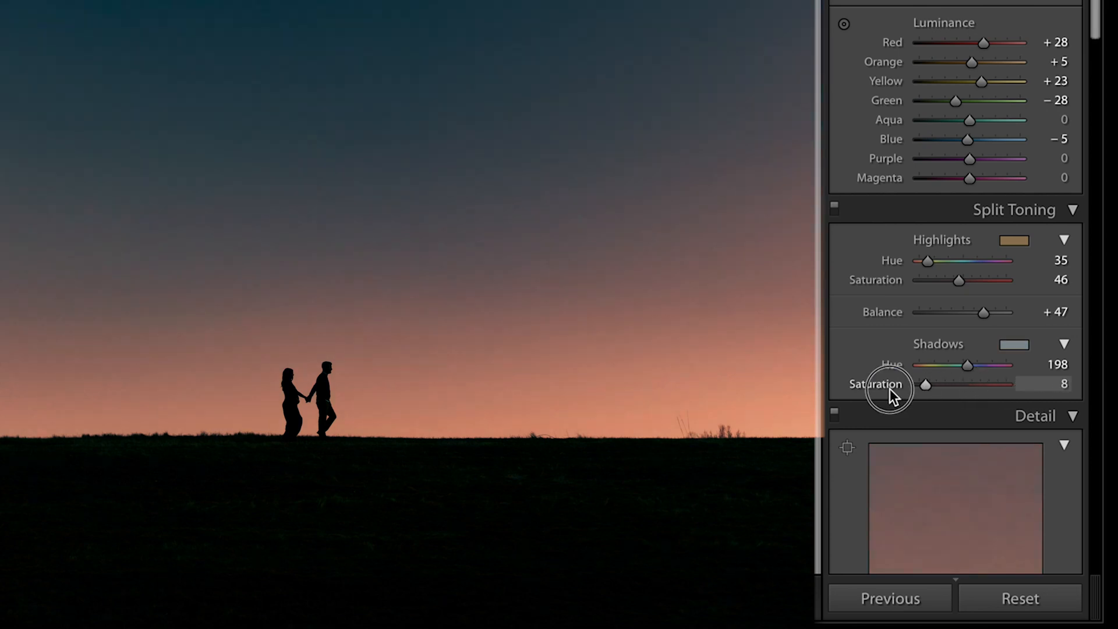
pyautogui.moveTo(928, 385); pyautogui.dragTo(1005, 384)
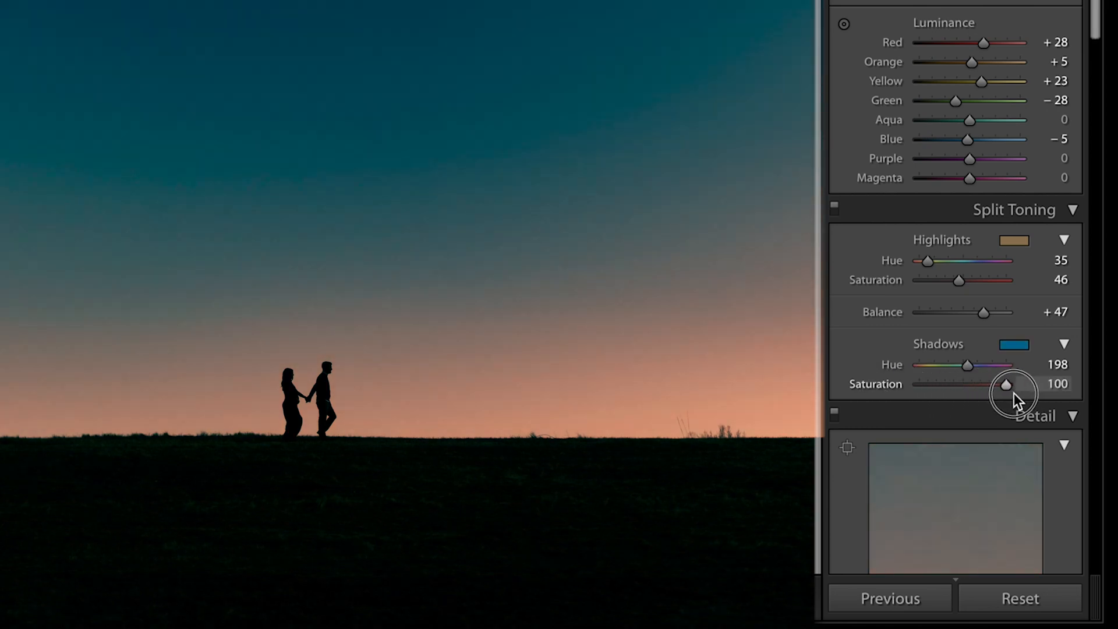
pyautogui.moveTo(1007, 384); pyautogui.dragTo(954, 385)
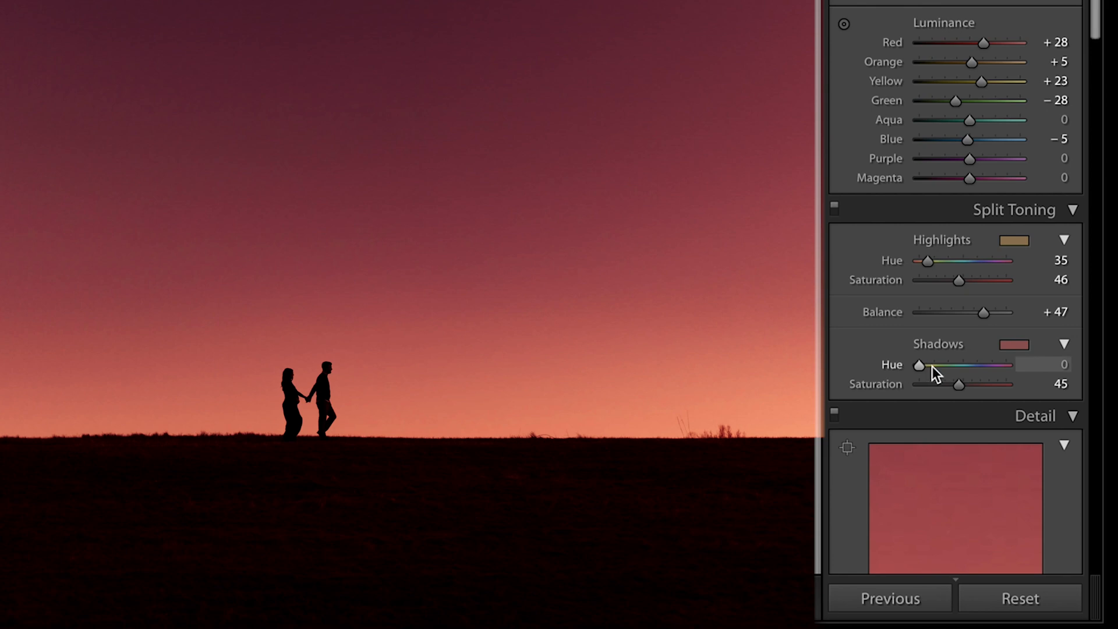
# Settle the shadow tint on a cool blue hue 196 at saturation 27.
pyautogui.click(932, 366)
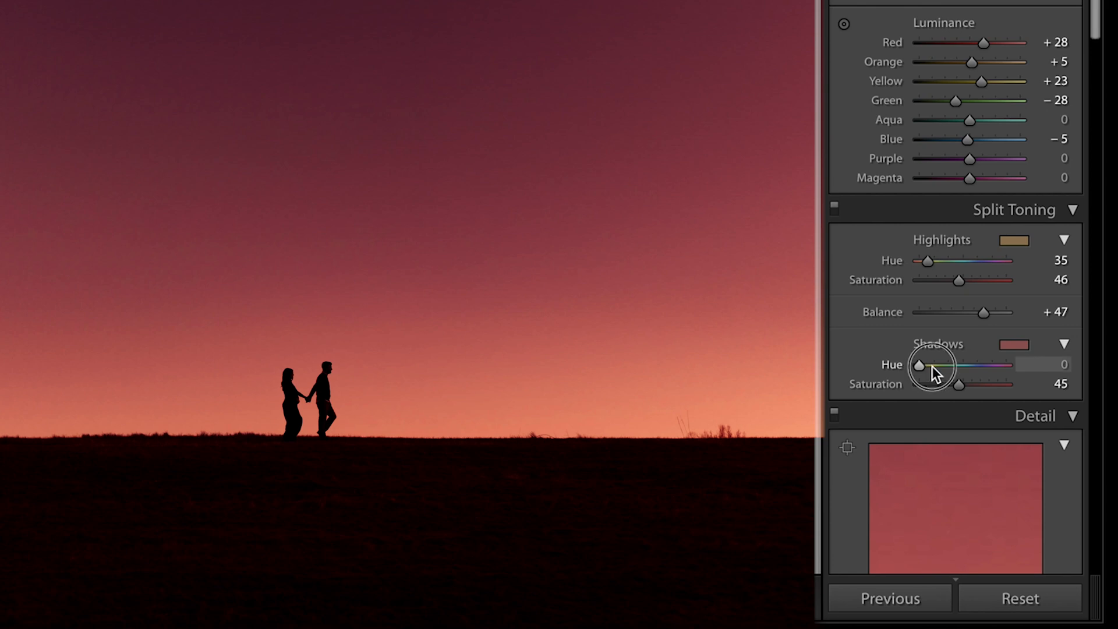
pyautogui.moveTo(920, 365); pyautogui.dragTo(952, 365)
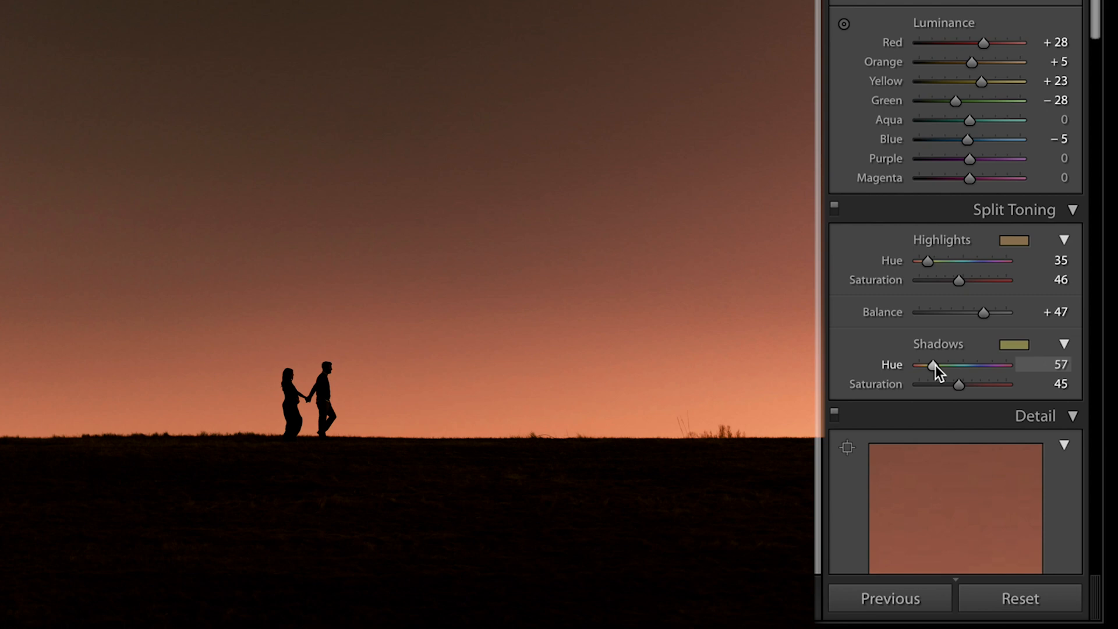
pyautogui.moveTo(931, 365); pyautogui.dragTo(958, 364)
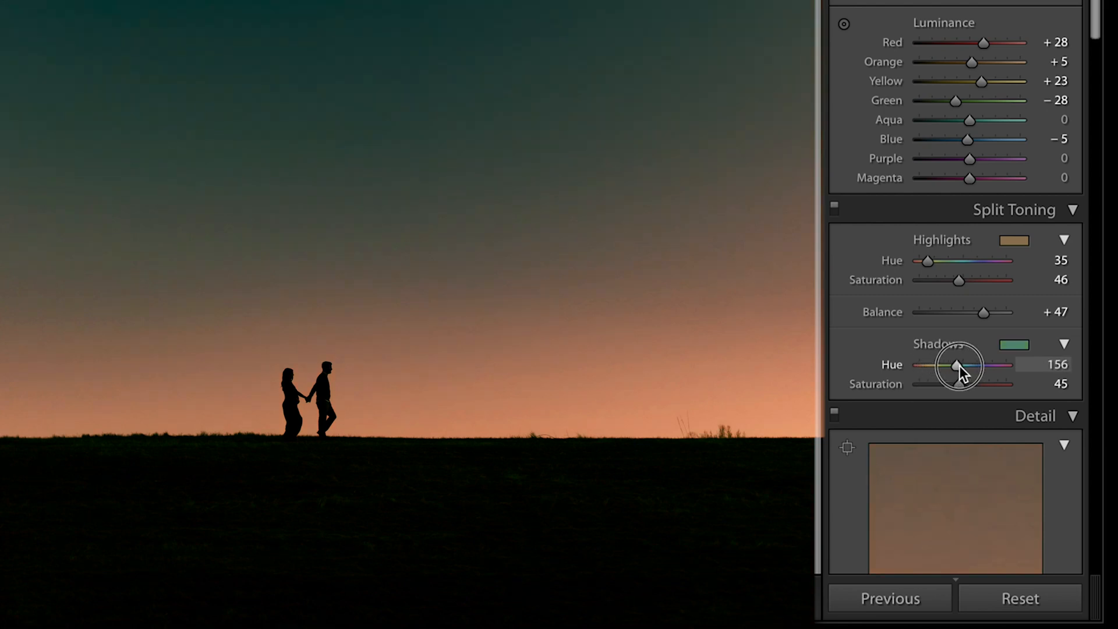
pyautogui.moveTo(955, 365); pyautogui.dragTo(970, 365)
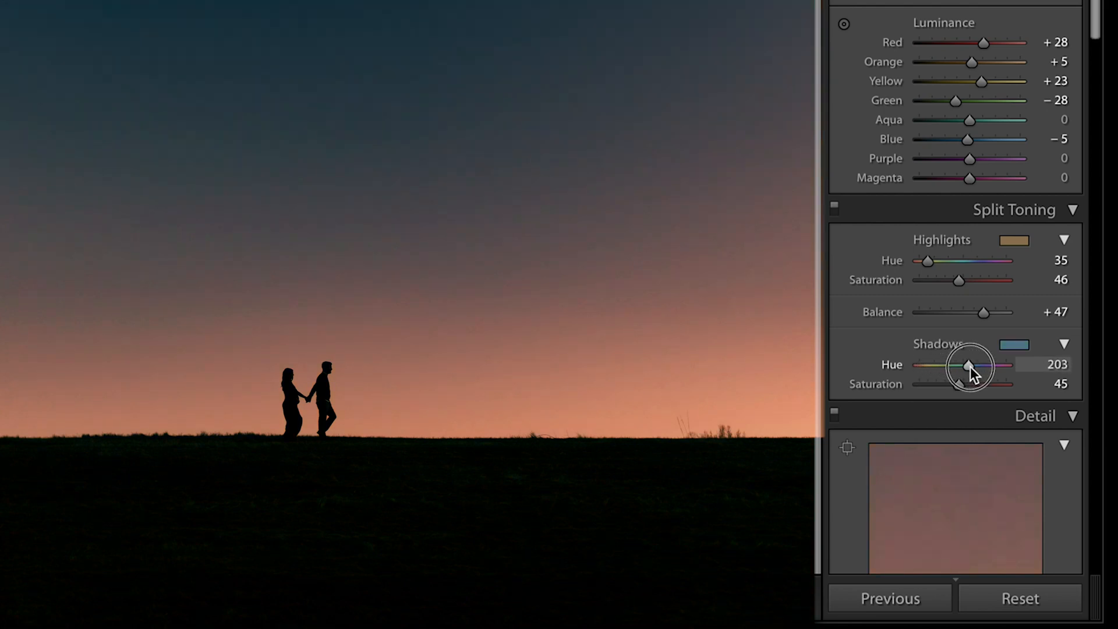
pyautogui.moveTo(971, 364); pyautogui.dragTo(964, 365)
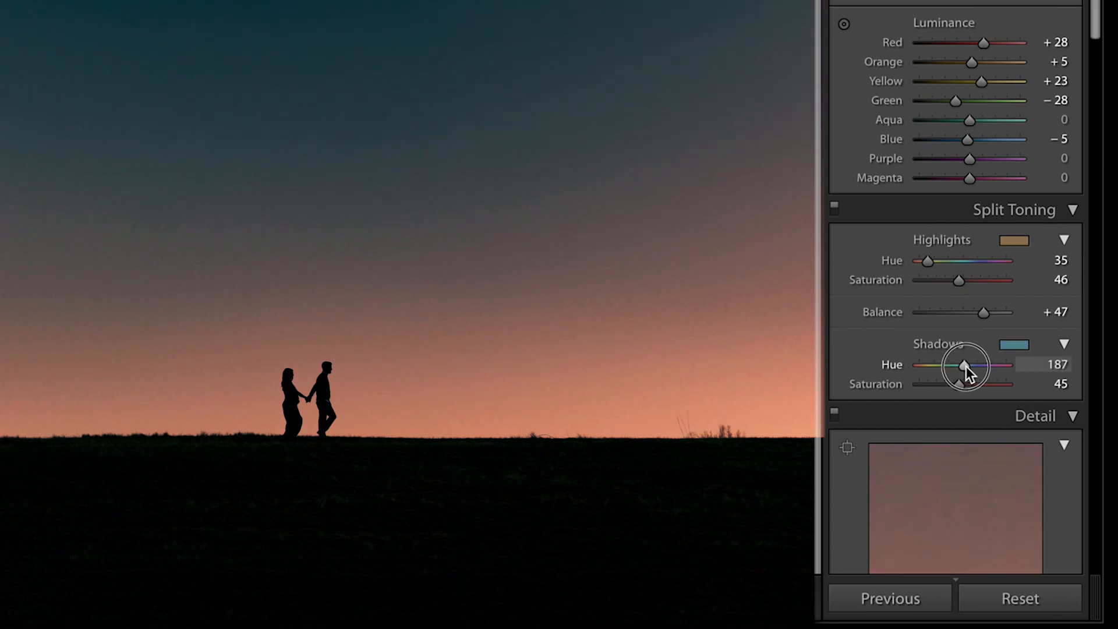
pyautogui.moveTo(963, 364); pyautogui.dragTo(974, 365)
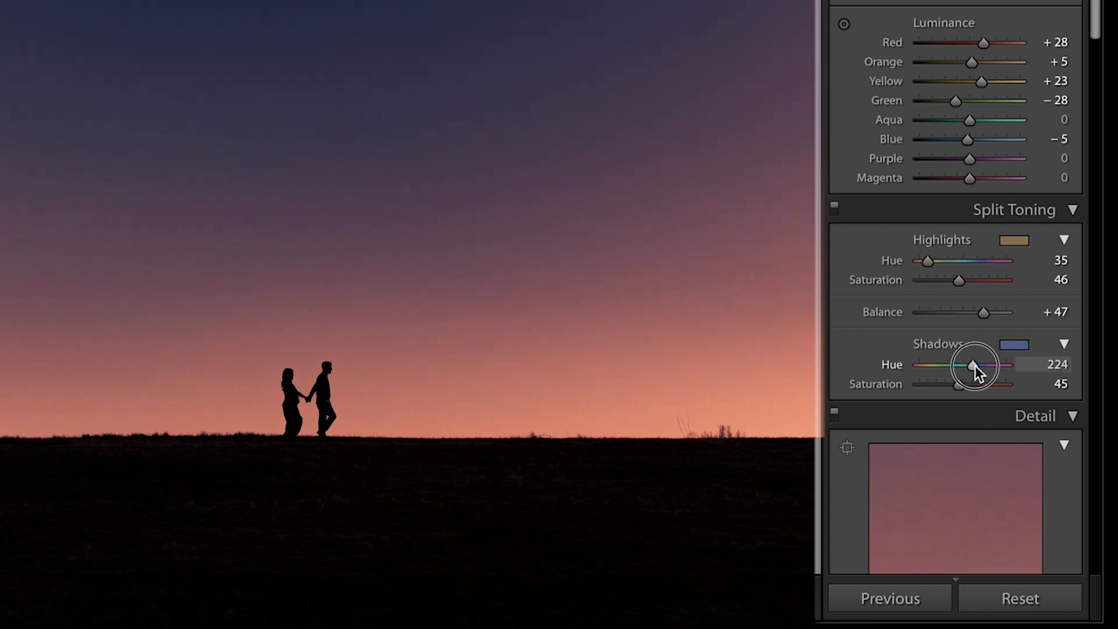
pyautogui.moveTo(972, 364); pyautogui.dragTo(981, 365)
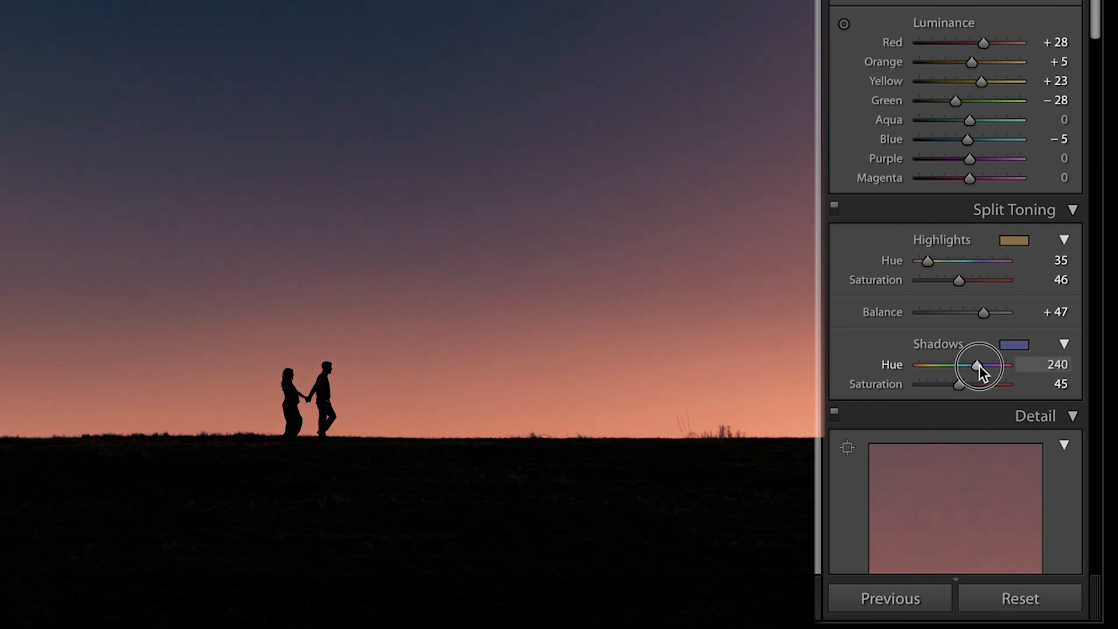
pyautogui.moveTo(979, 366); pyautogui.dragTo(970, 366)
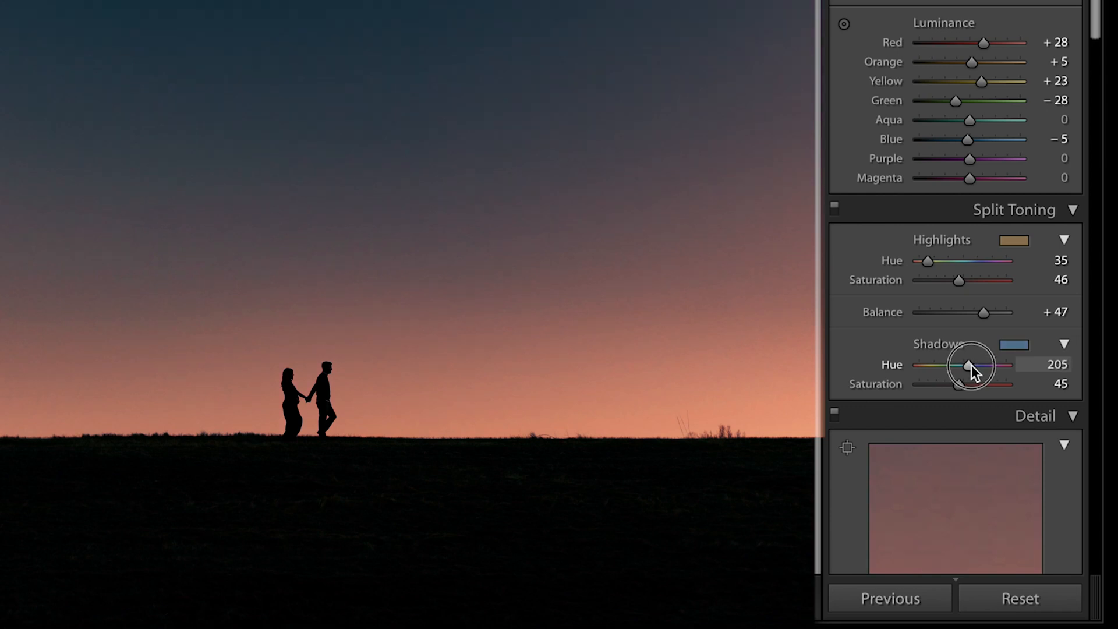
pyautogui.moveTo(968, 364); pyautogui.dragTo(976, 365)
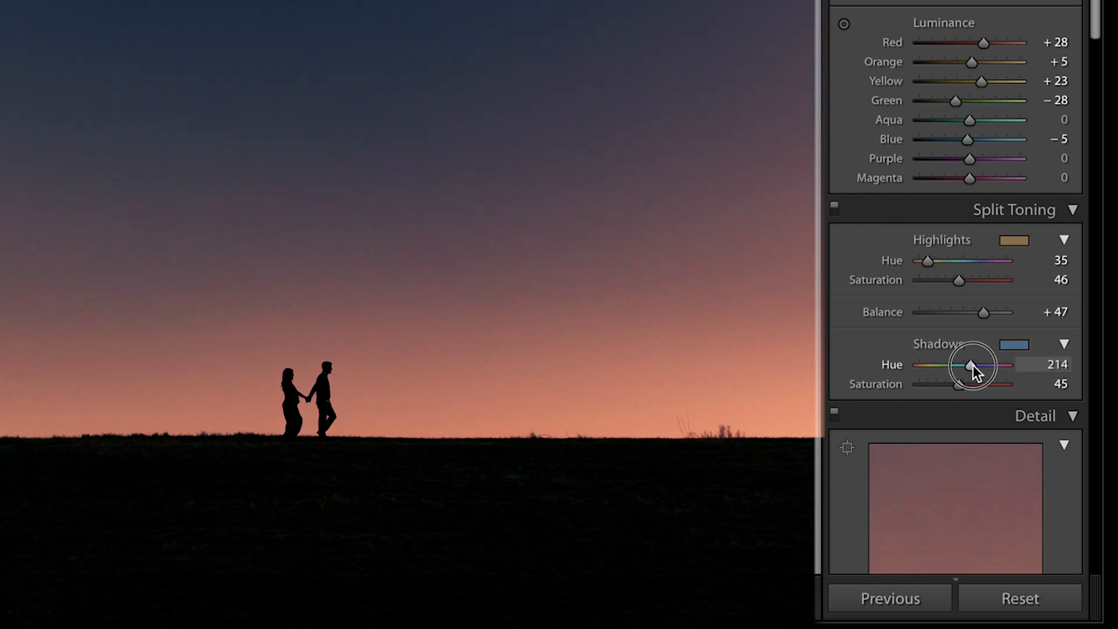
pyautogui.moveTo(977, 365); pyautogui.dragTo(968, 364)
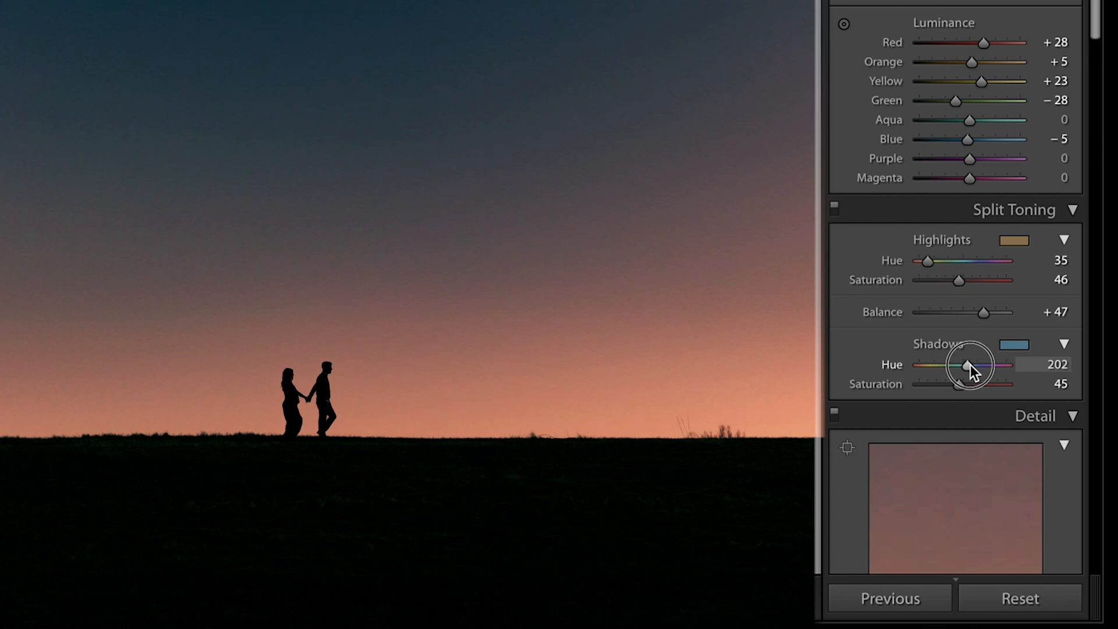
pyautogui.moveTo(958, 383); pyautogui.dragTo(942, 383)
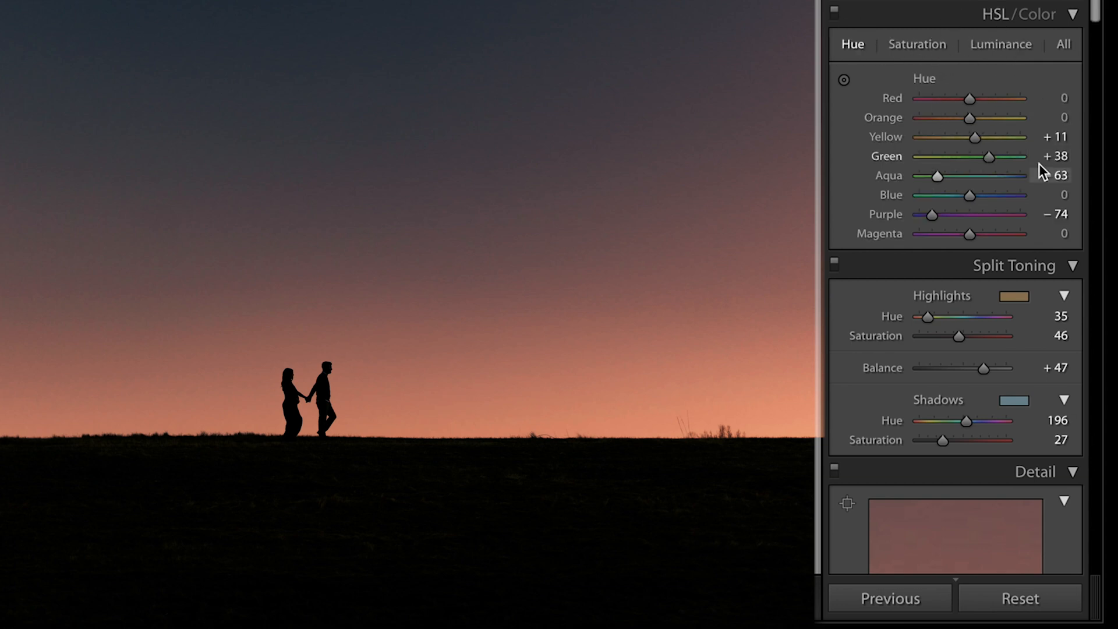
# Experiment with the Orange and Red hue sliders, returning them close to neutral.
pyautogui.moveTo(968, 118); pyautogui.dragTo(942, 118)
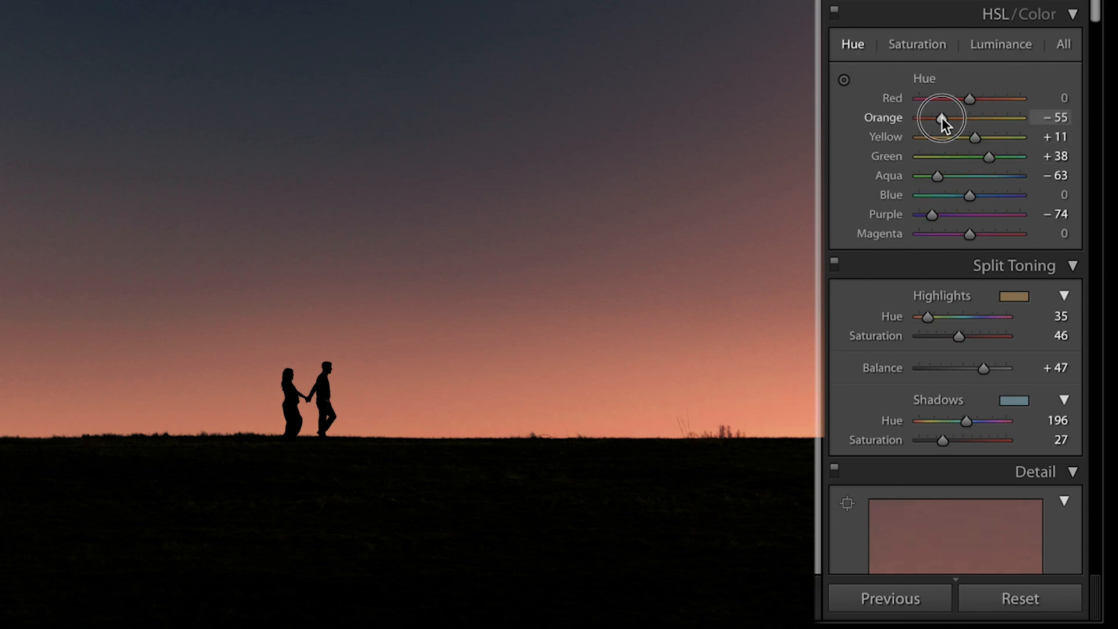
pyautogui.moveTo(940, 119); pyautogui.dragTo(970, 118)
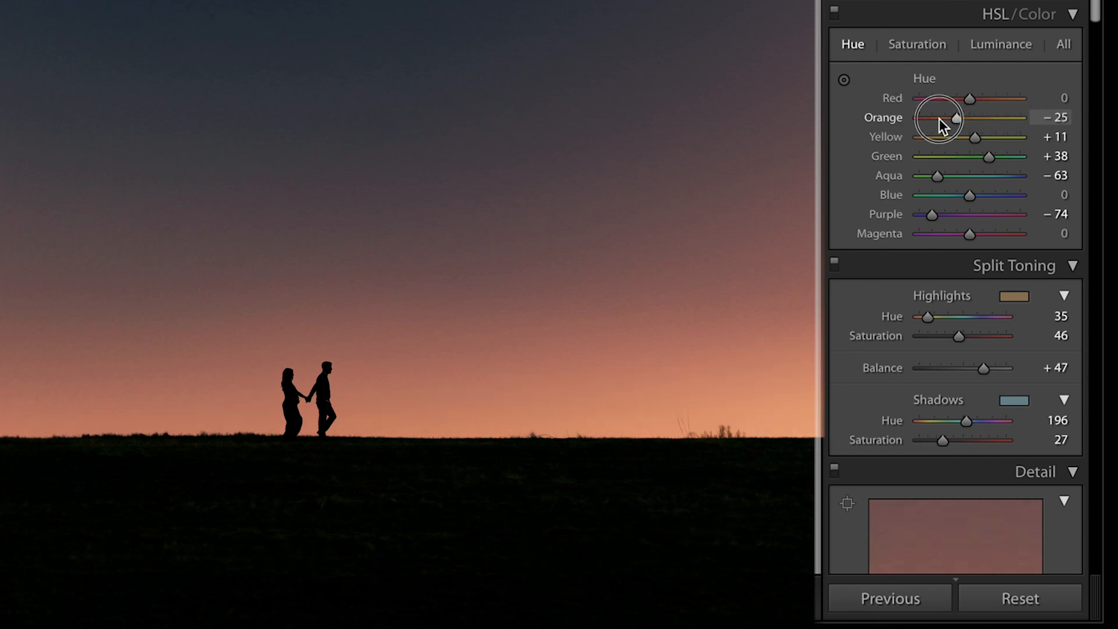
pyautogui.moveTo(937, 117); pyautogui.dragTo(977, 117)
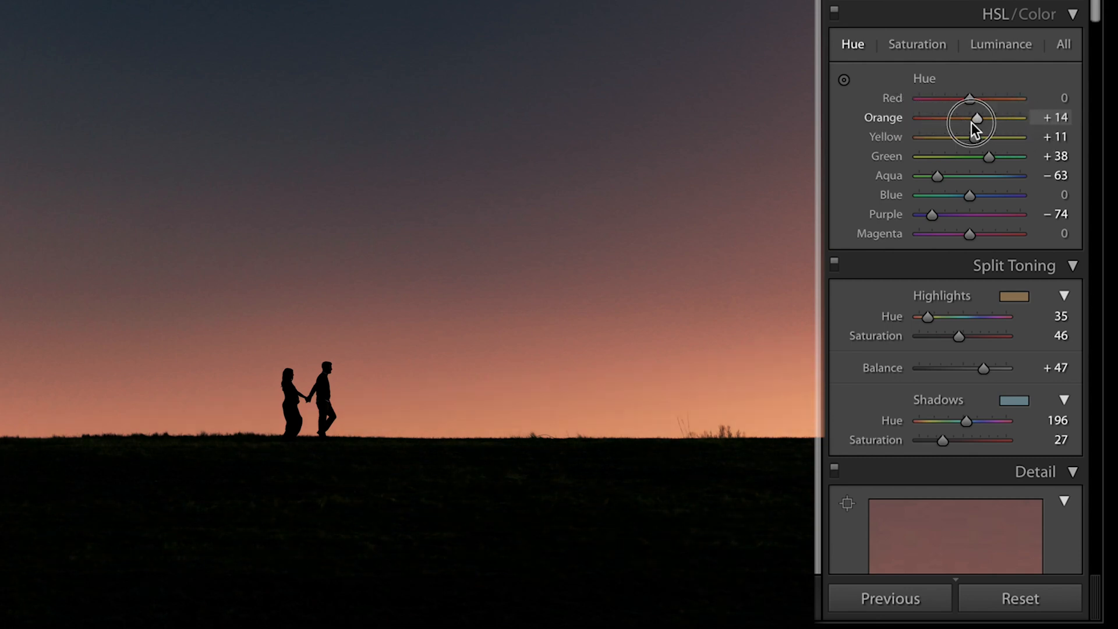
pyautogui.moveTo(970, 98); pyautogui.dragTo(931, 97)
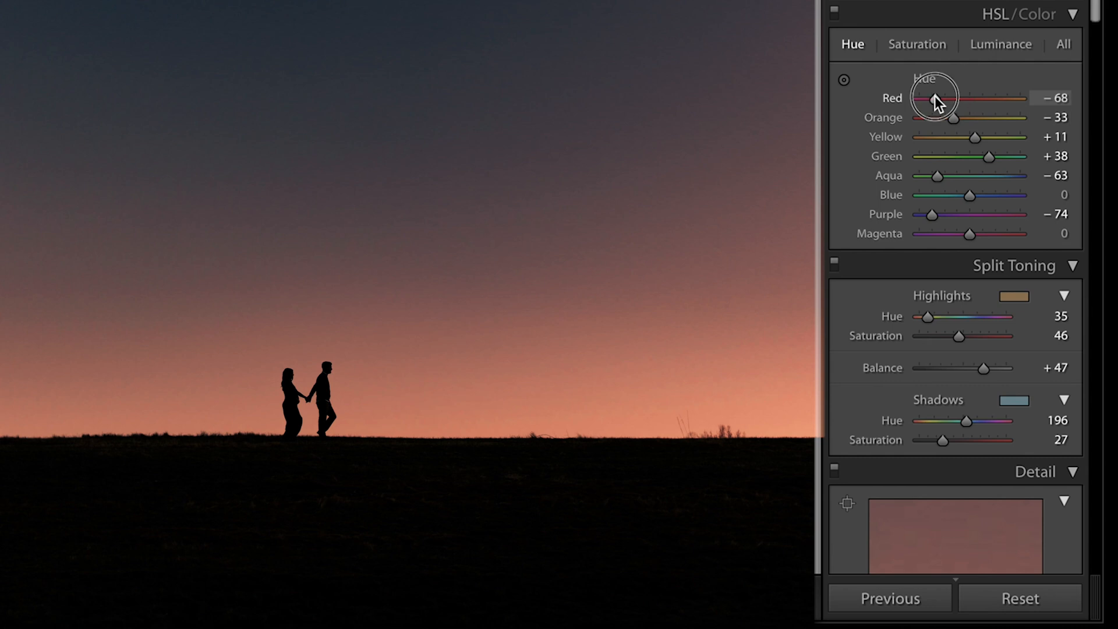
pyautogui.moveTo(934, 98); pyautogui.dragTo(968, 98)
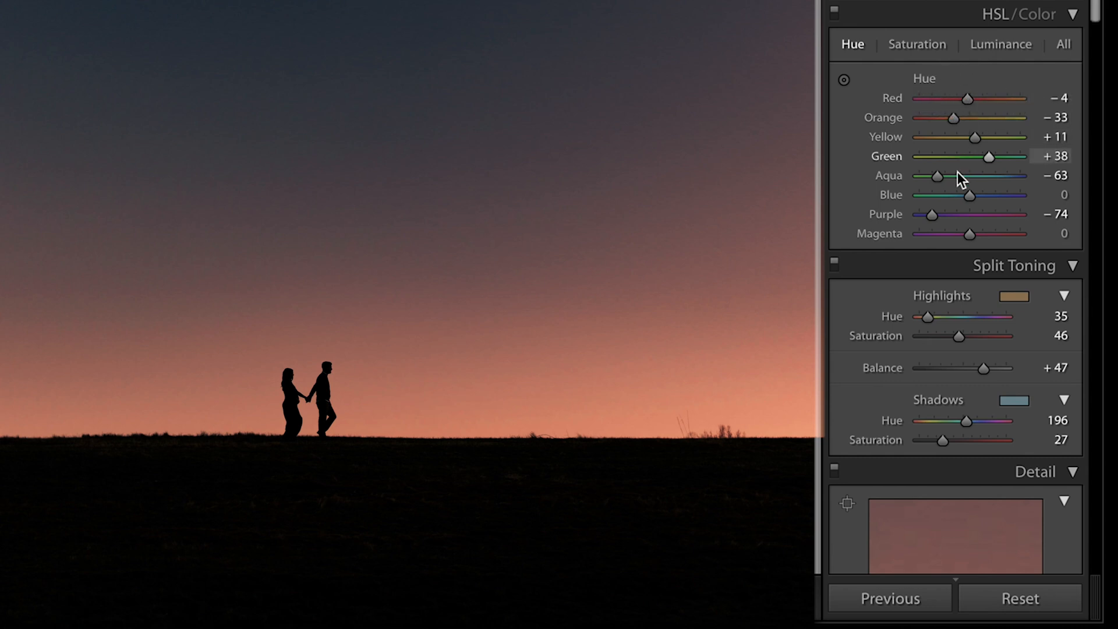
# Shift the Blue hues toward purple, settling the slider at +66.
pyautogui.moveTo(970, 194); pyautogui.dragTo(994, 195)
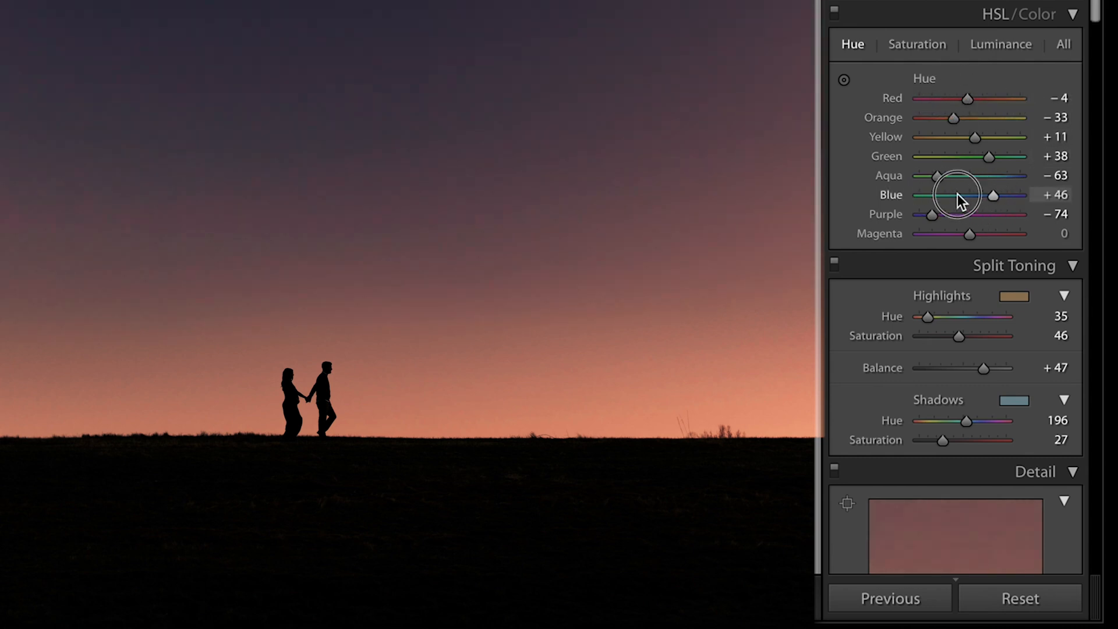
pyautogui.moveTo(994, 194); pyautogui.dragTo(983, 195)
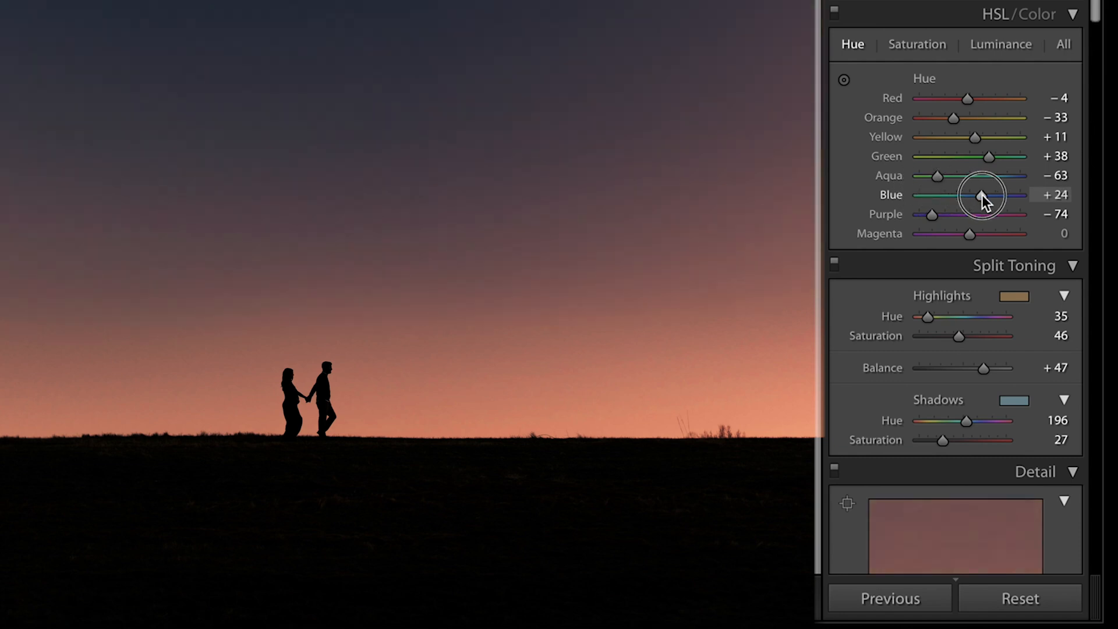
pyautogui.moveTo(983, 194); pyautogui.dragTo(964, 194)
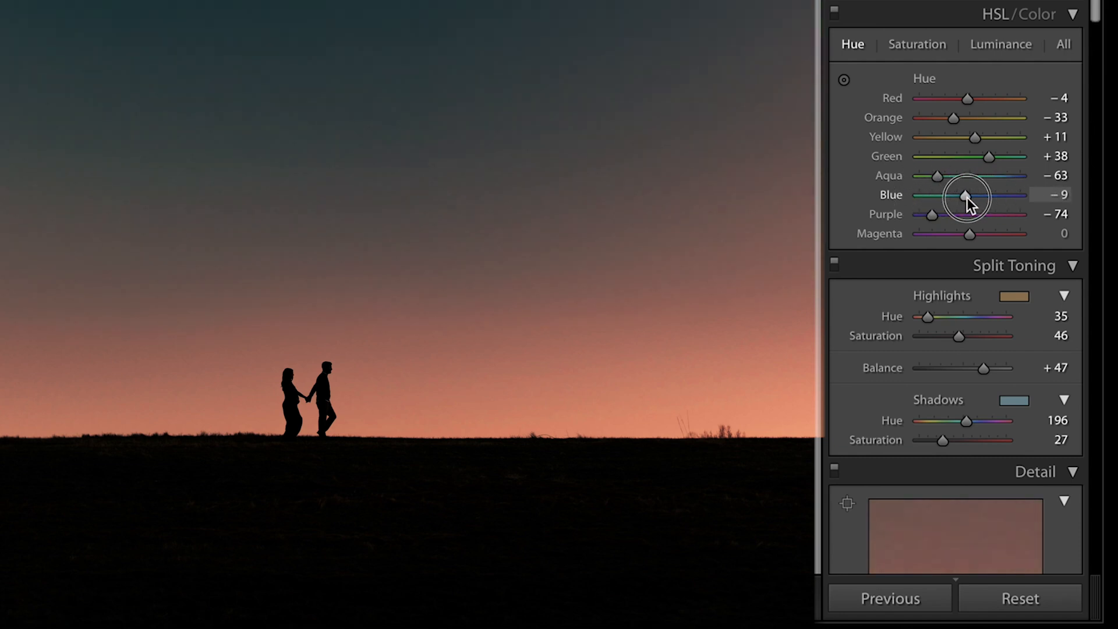
pyautogui.moveTo(964, 194); pyautogui.dragTo(973, 195)
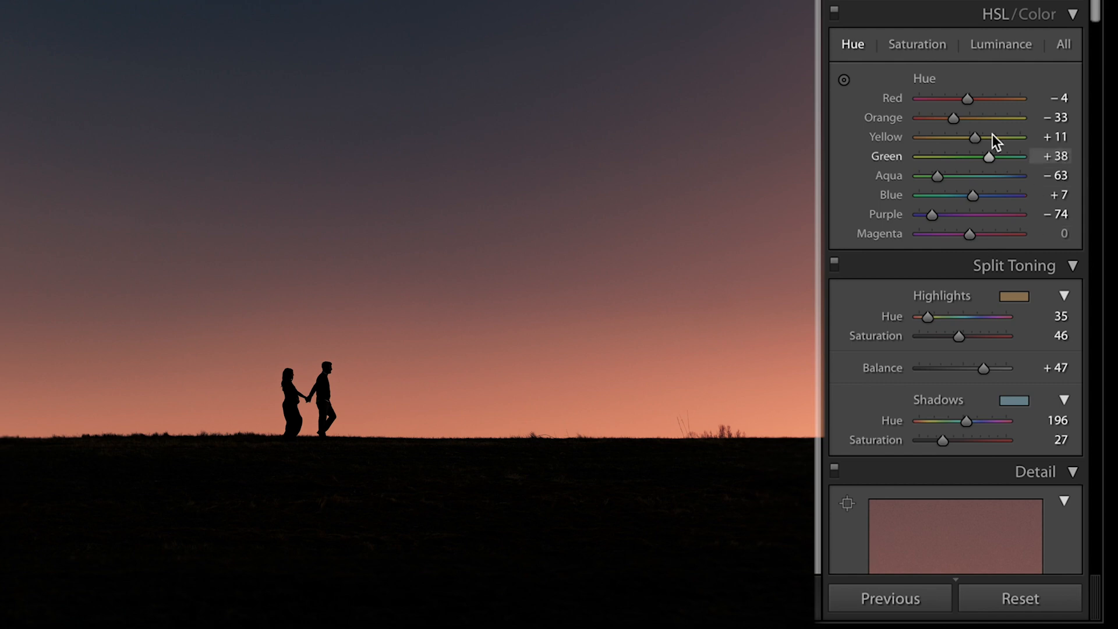
pyautogui.moveTo(975, 194); pyautogui.dragTo(932, 195)
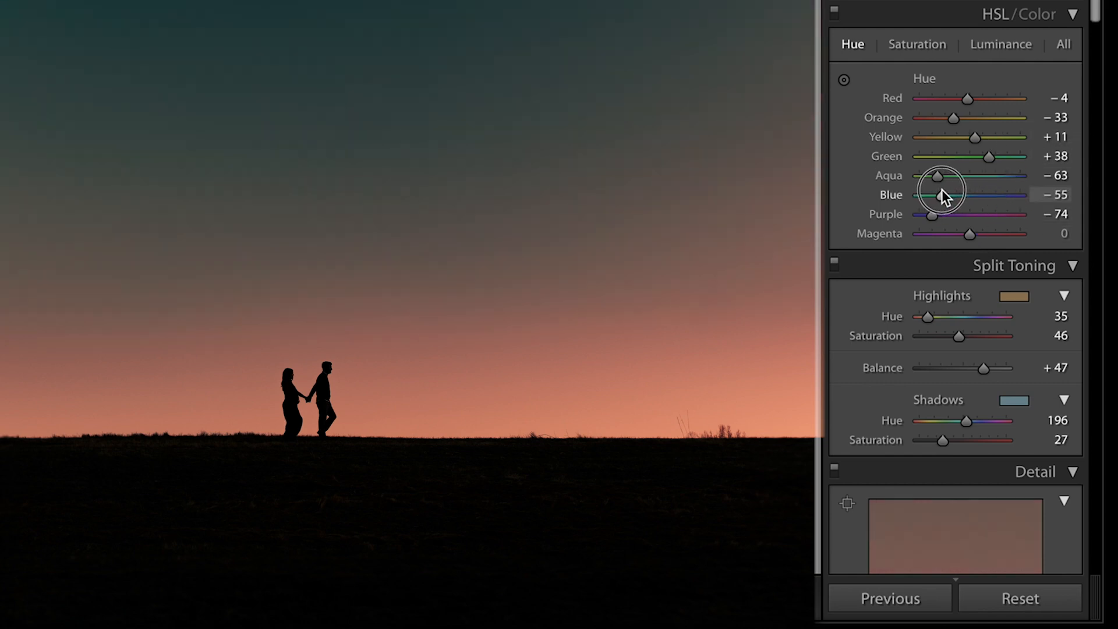
pyautogui.moveTo(941, 194); pyautogui.dragTo(1001, 195)
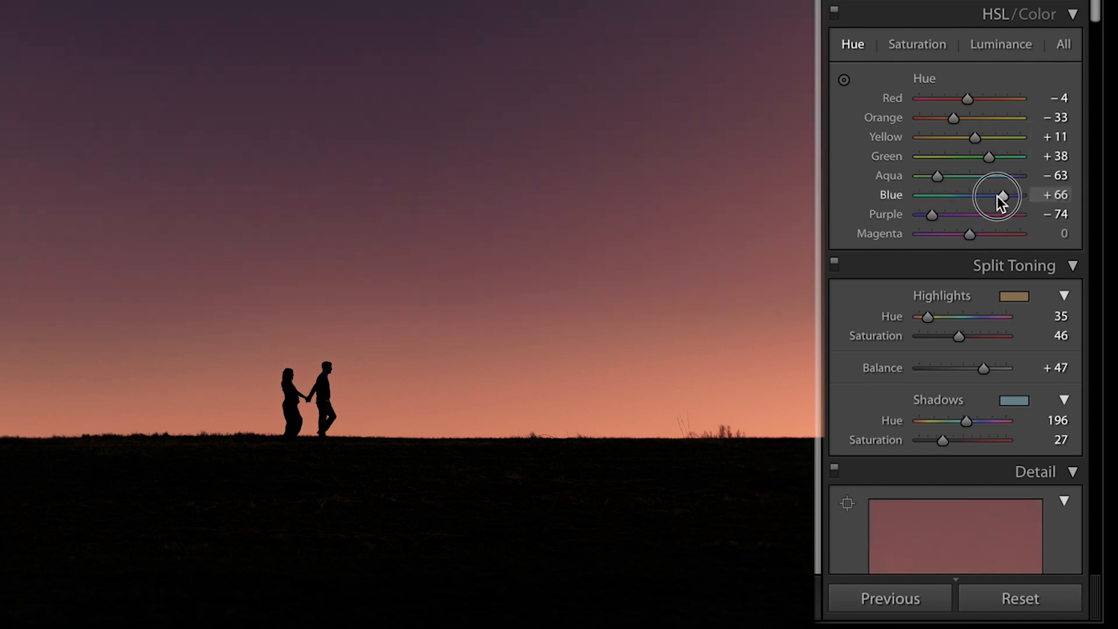
pyautogui.moveTo(1001, 198); pyautogui.dragTo(988, 198)
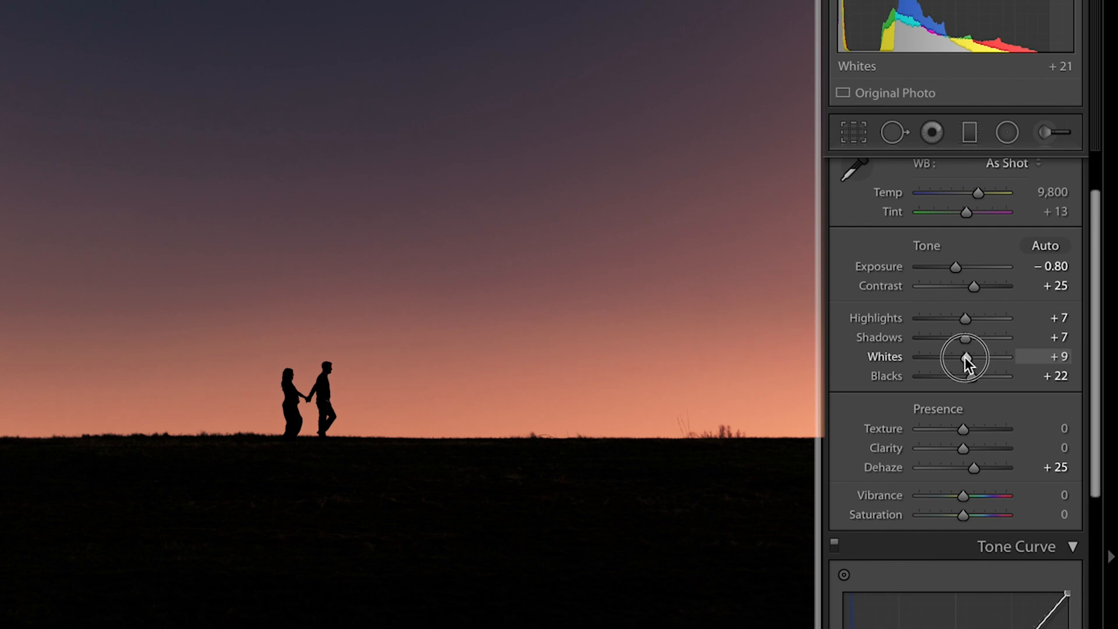
# Raise Whites from +9 to +11 in the Basic panel.
pyautogui.moveTo(964, 356); pyautogui.dragTo(981, 357)
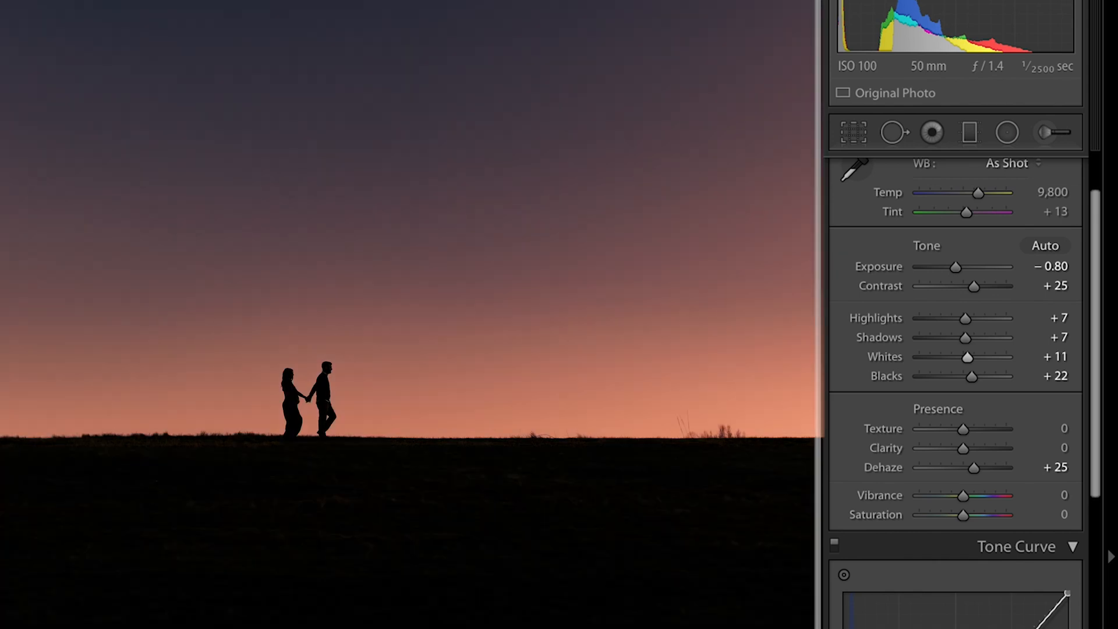
pyautogui.moveTo(863, 440)
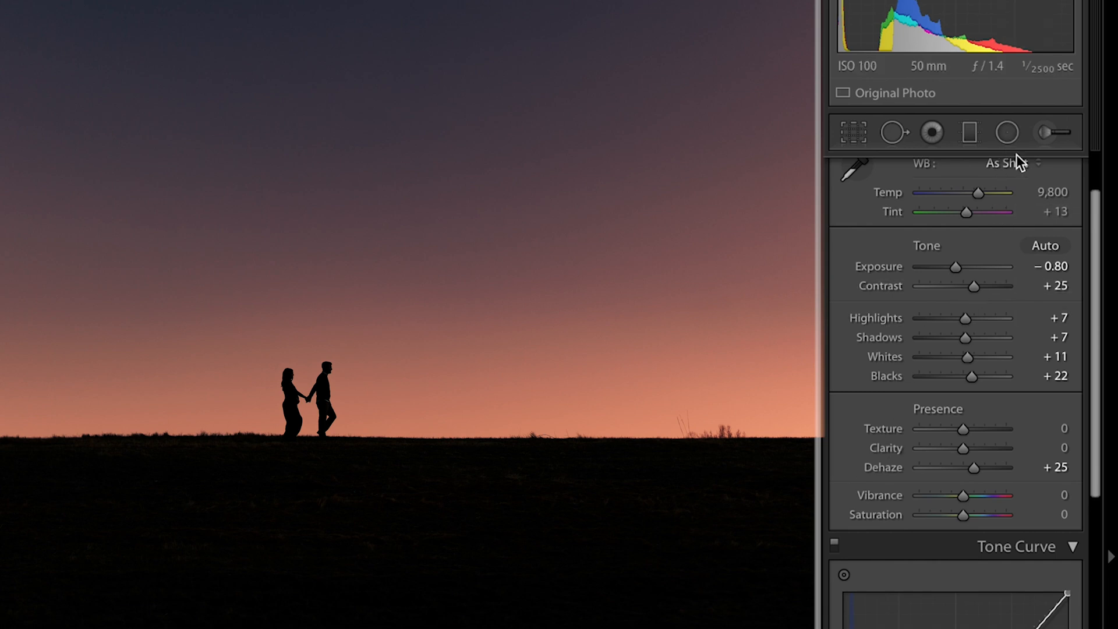
# Start a new Radial Filter mask carrying a warm golden colour effect.
pyautogui.click(1007, 131)
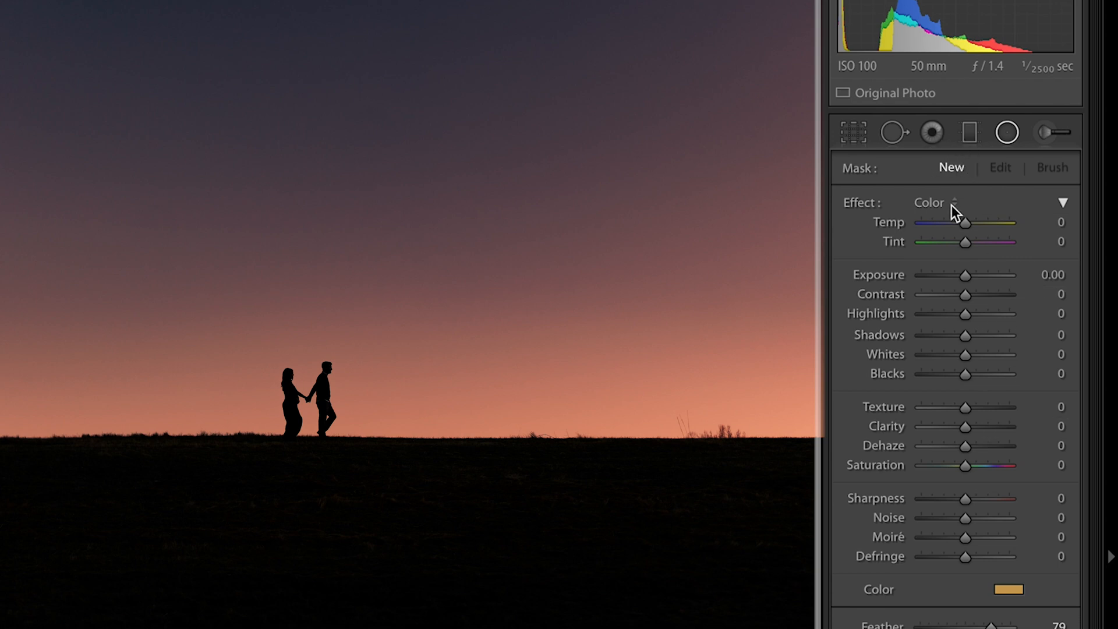
pyautogui.moveTo(1015, 601)
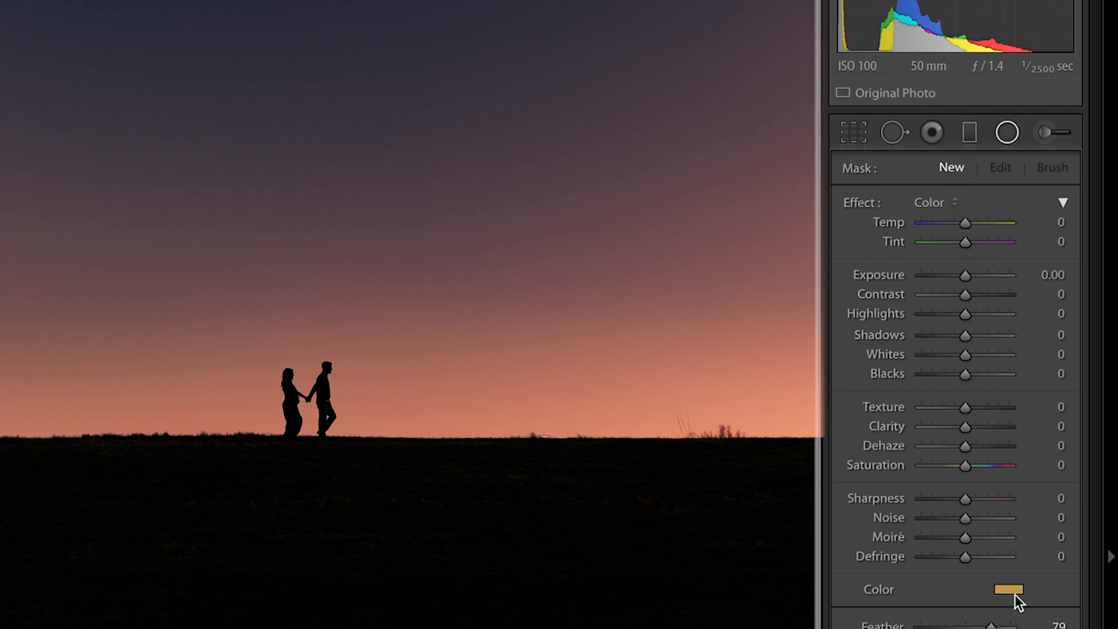
pyautogui.click(1006, 590)
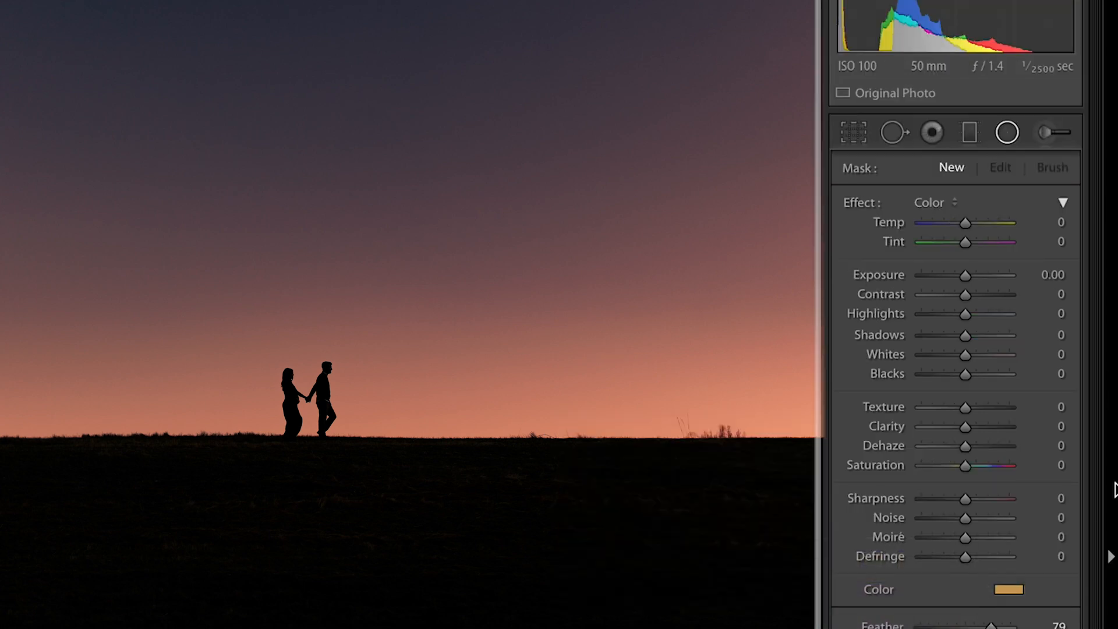
# Draw a wide oval radial mask along the horizon and centre it on the couple.
pyautogui.moveTo(243, 357); pyautogui.dragTo(374, 458)
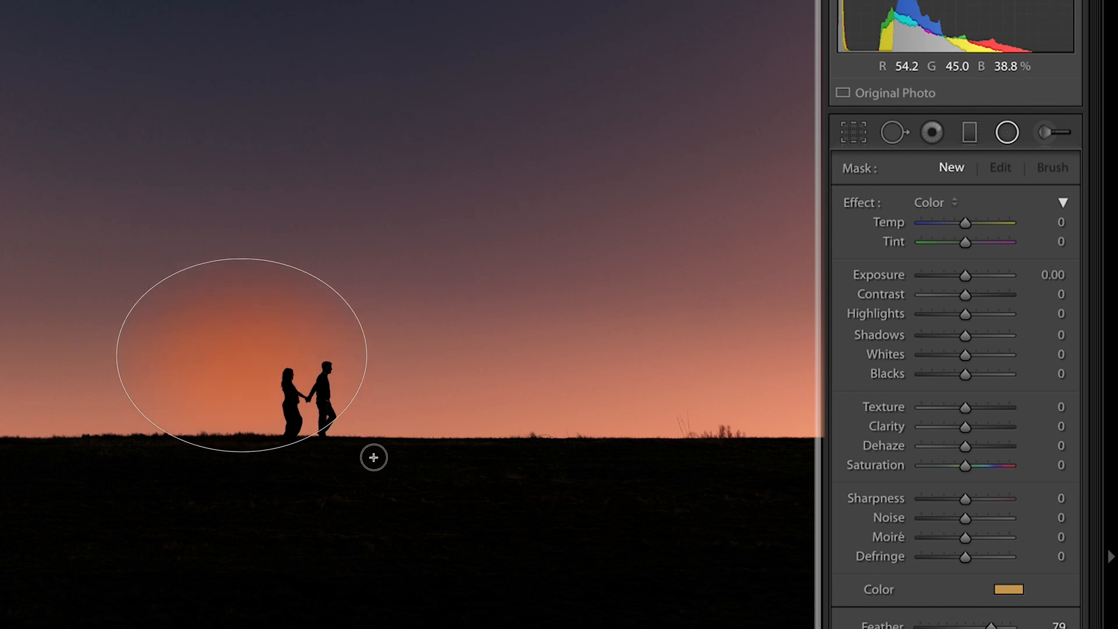
pyautogui.moveTo(373, 457); pyautogui.dragTo(441, 445)
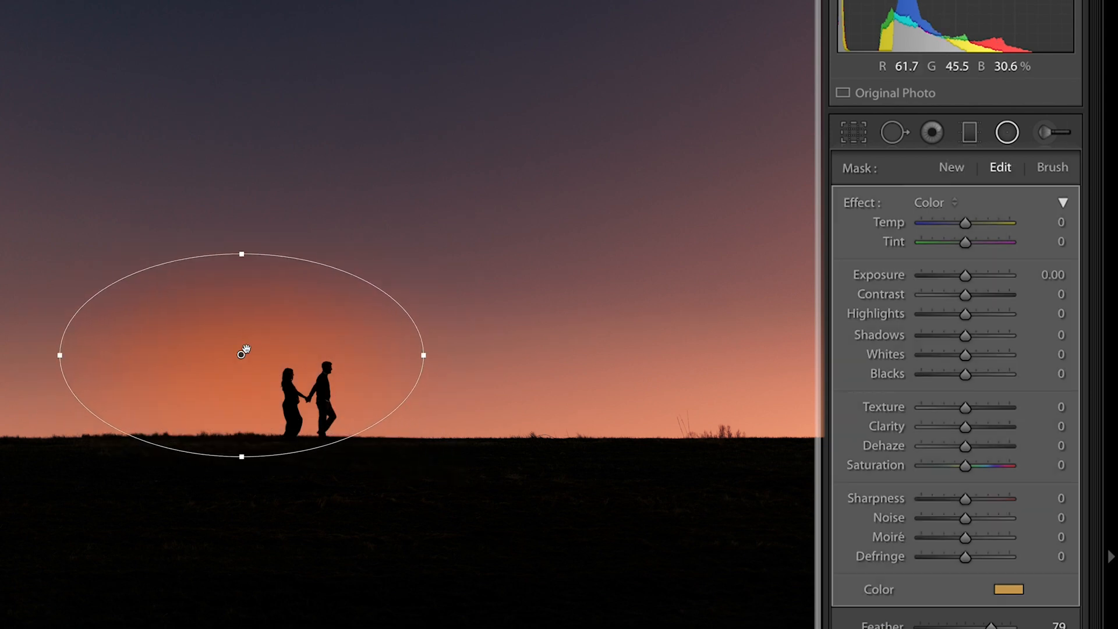
pyautogui.moveTo(244, 350); pyautogui.dragTo(310, 410)
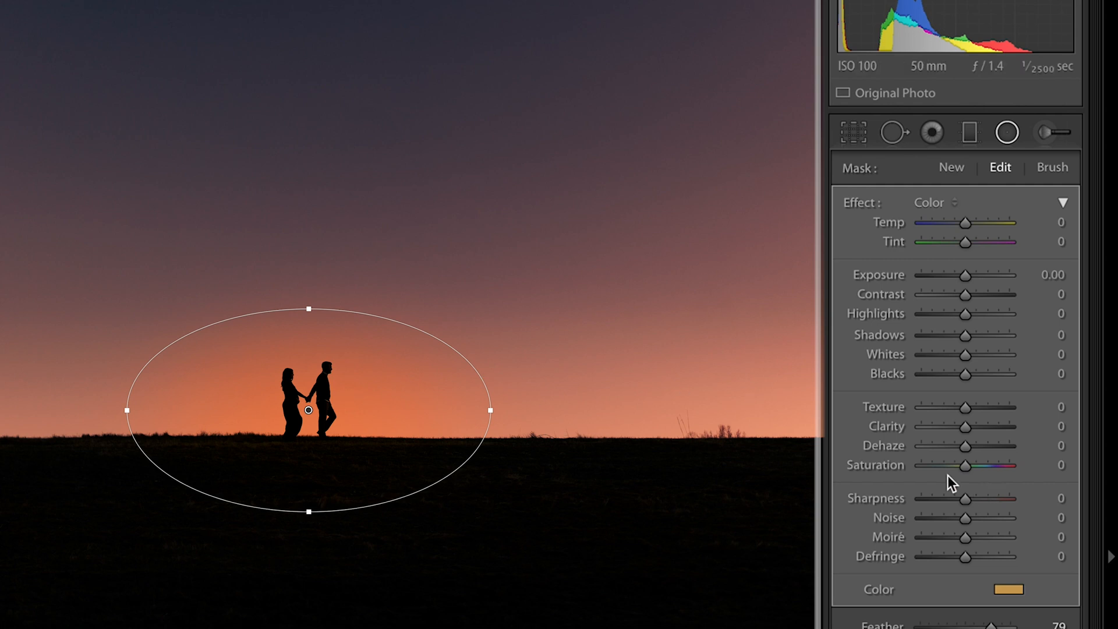
# Keep the oval's saturation near neutral and give it a pale warm tint at about 35% colour saturation.
pyautogui.moveTo(967, 464); pyautogui.dragTo(948, 465)
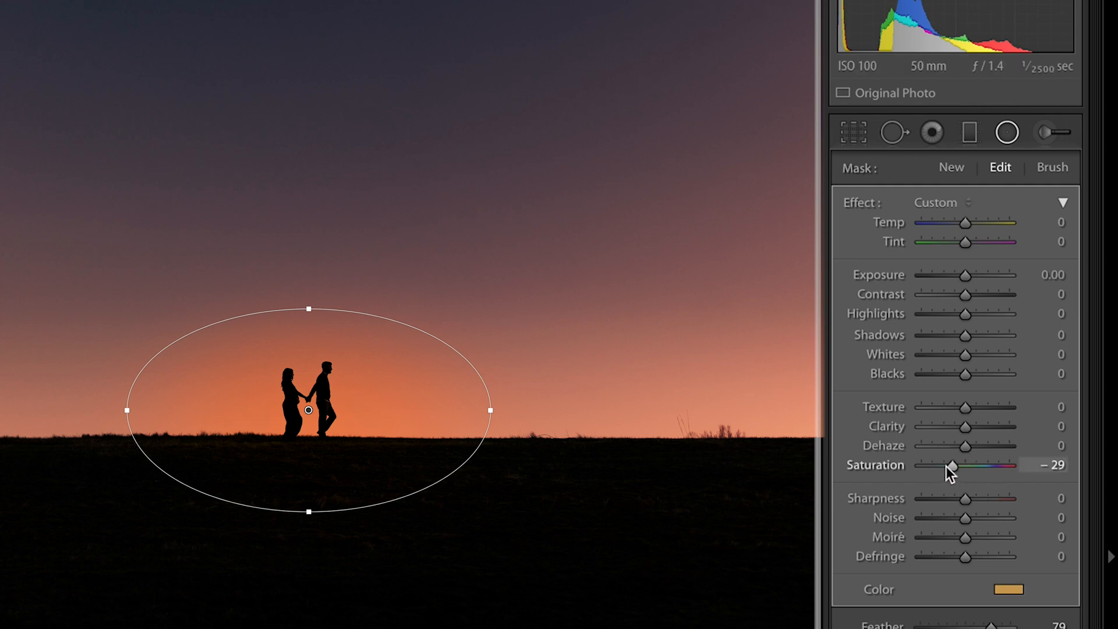
pyautogui.moveTo(948, 466); pyautogui.dragTo(971, 465)
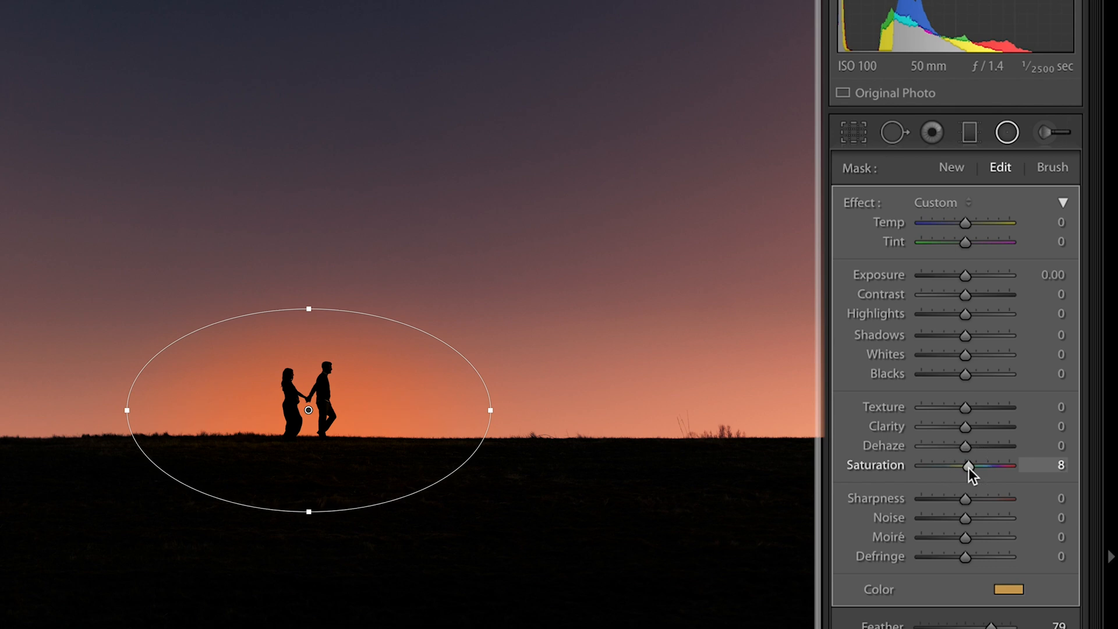
pyautogui.click(1008, 589)
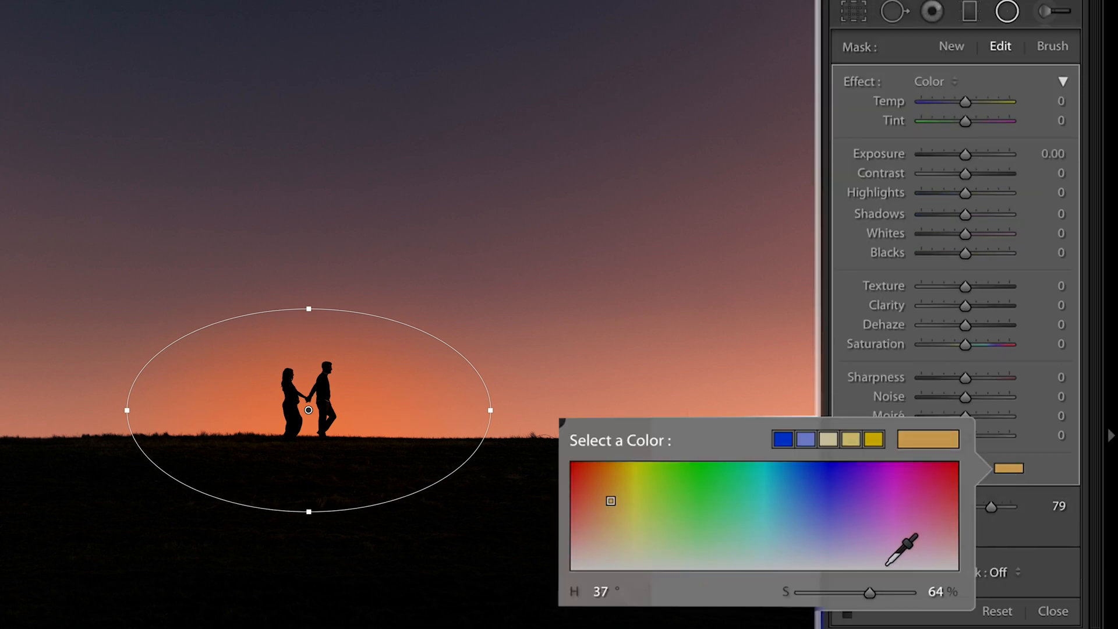
pyautogui.moveTo(869, 593); pyautogui.dragTo(834, 593)
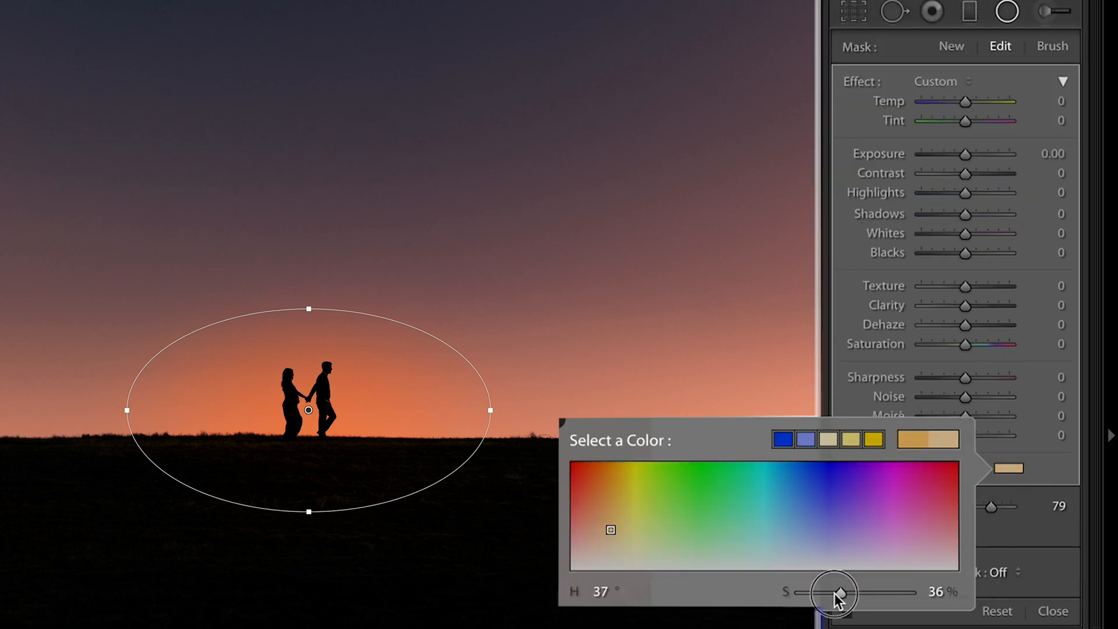
pyautogui.moveTo(838, 593); pyautogui.dragTo(837, 595)
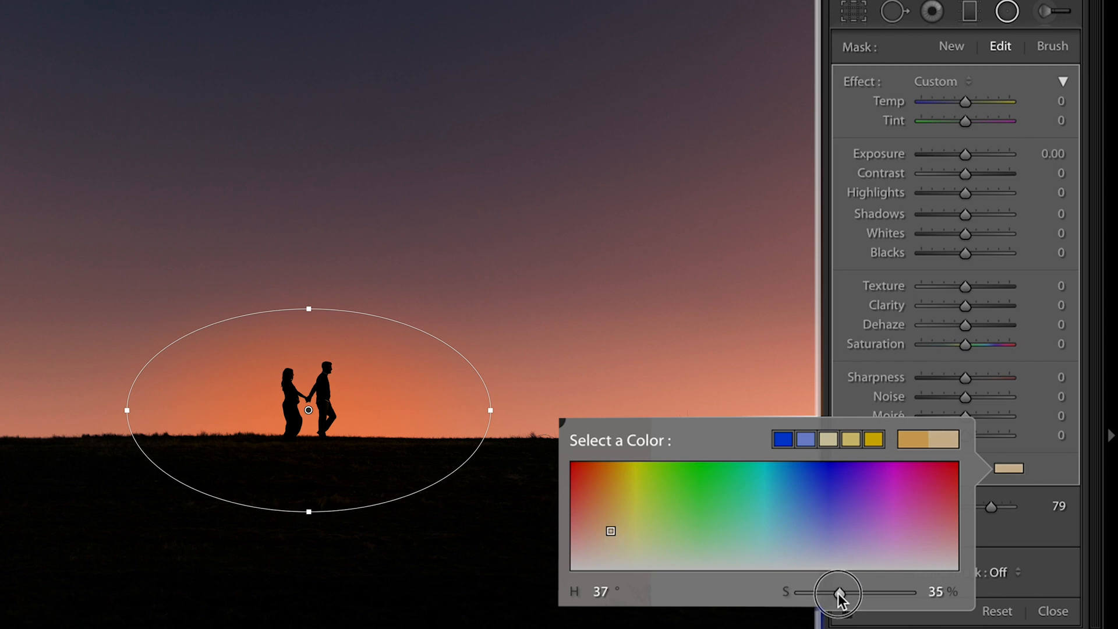
pyautogui.moveTo(833, 593); pyautogui.dragTo(846, 593)
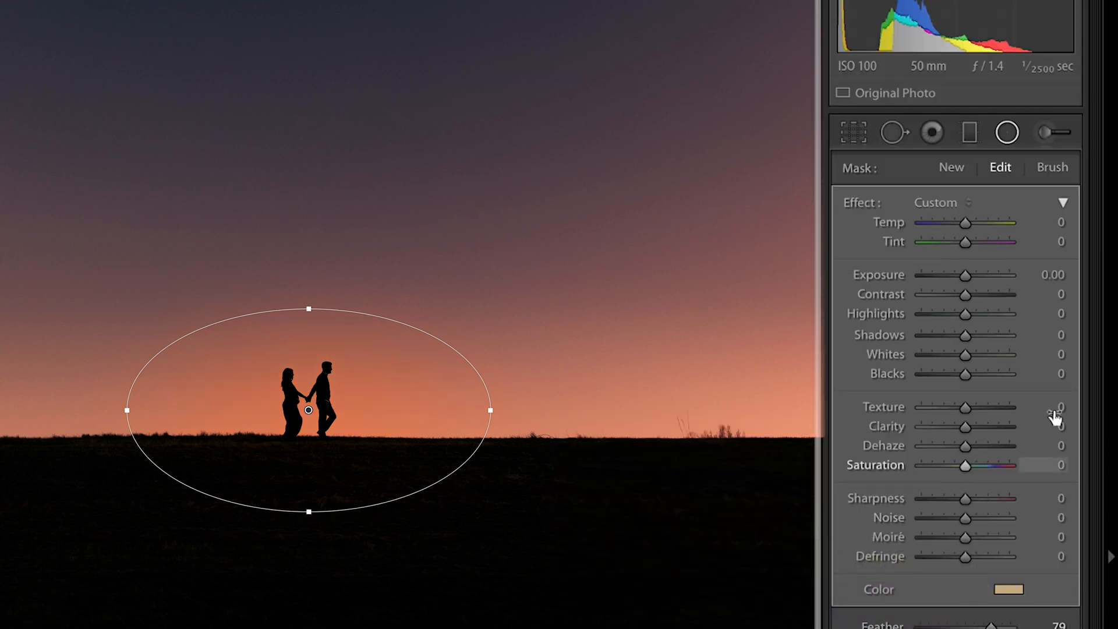
# Brighten the oval's Highlights to 55 and nudge the warm tint saturation up to 39%.
pyautogui.moveTo(966, 313); pyautogui.dragTo(983, 313)
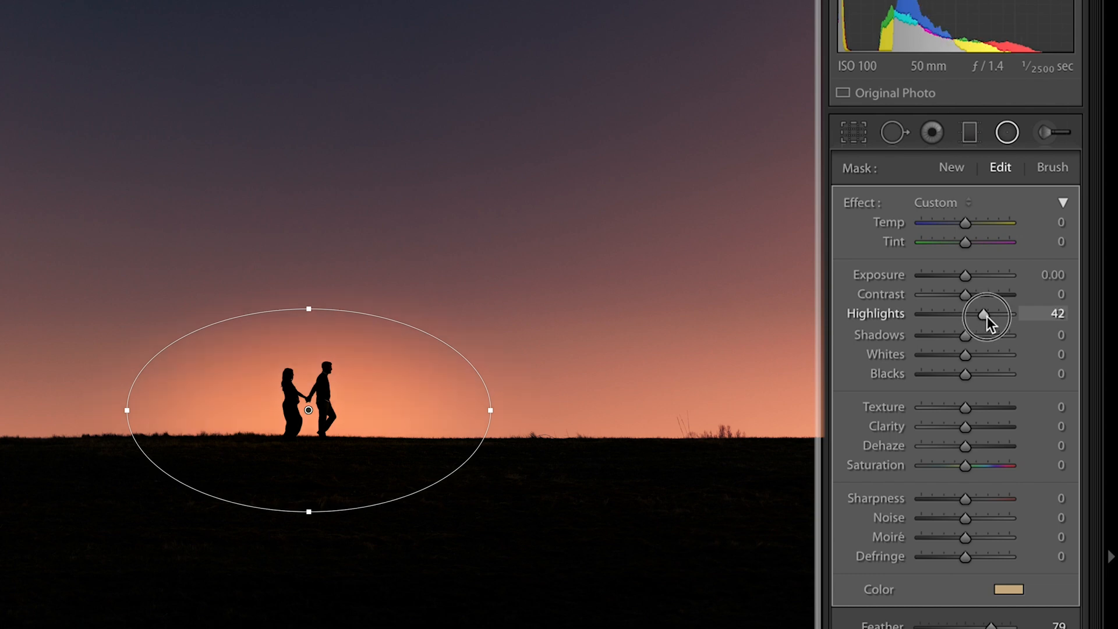
pyautogui.moveTo(985, 316); pyautogui.dragTo(997, 316)
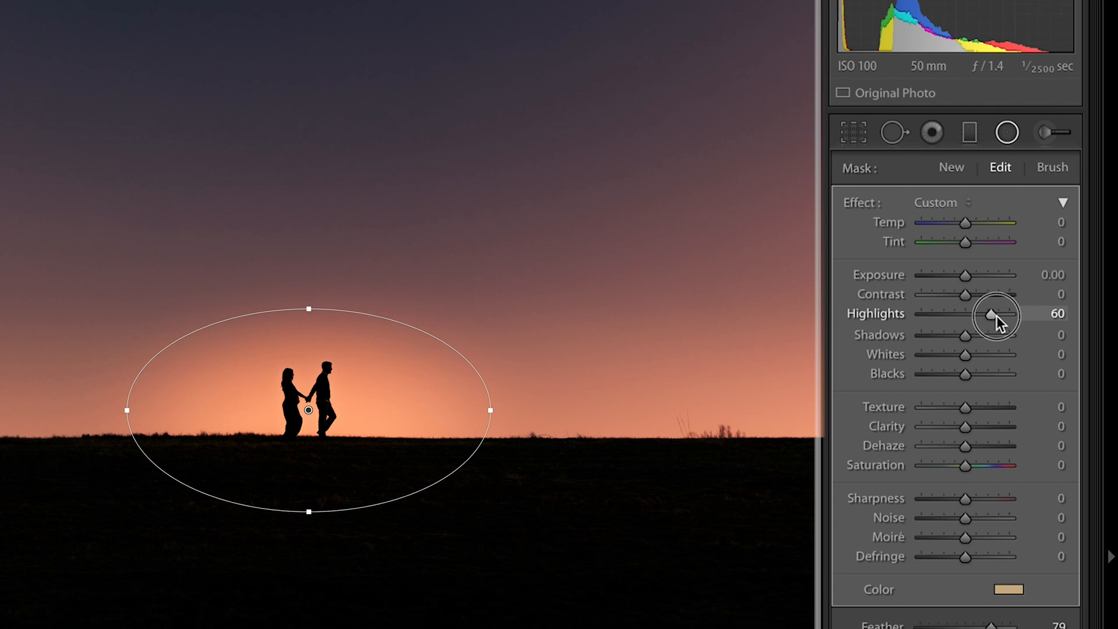
pyautogui.moveTo(997, 314); pyautogui.dragTo(987, 315)
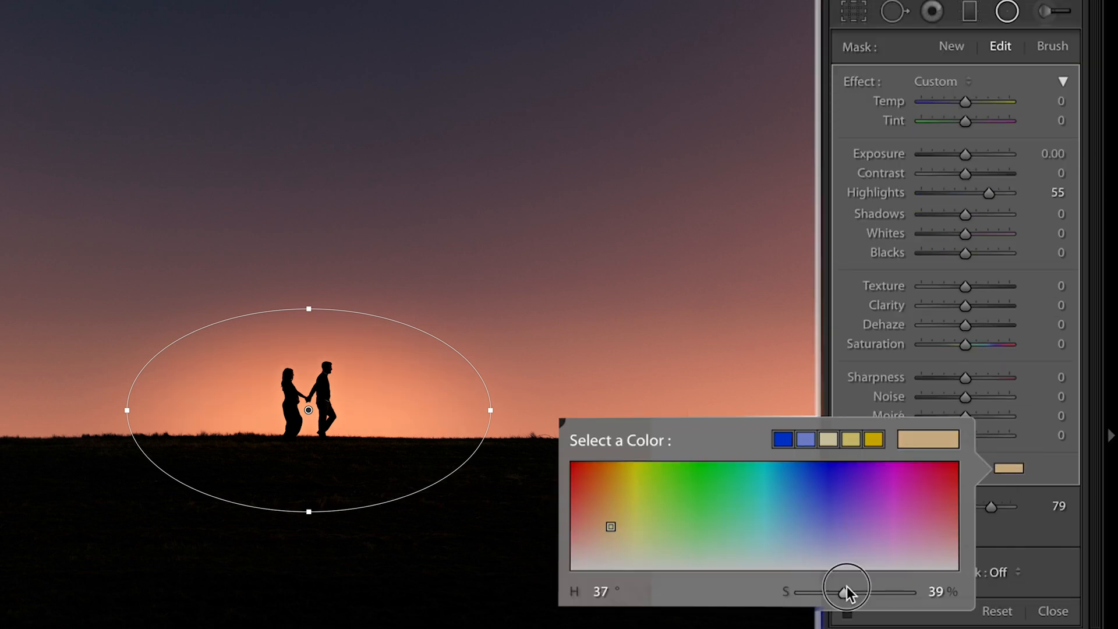
pyautogui.moveTo(845, 592); pyautogui.dragTo(856, 589)
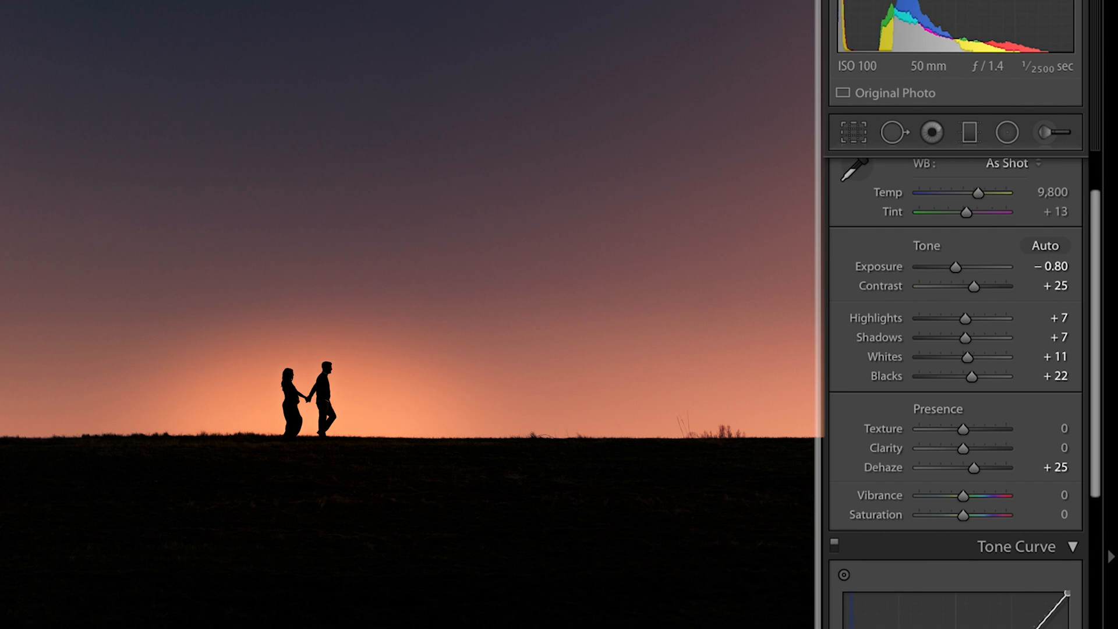
pyautogui.moveTo(1009, 133)
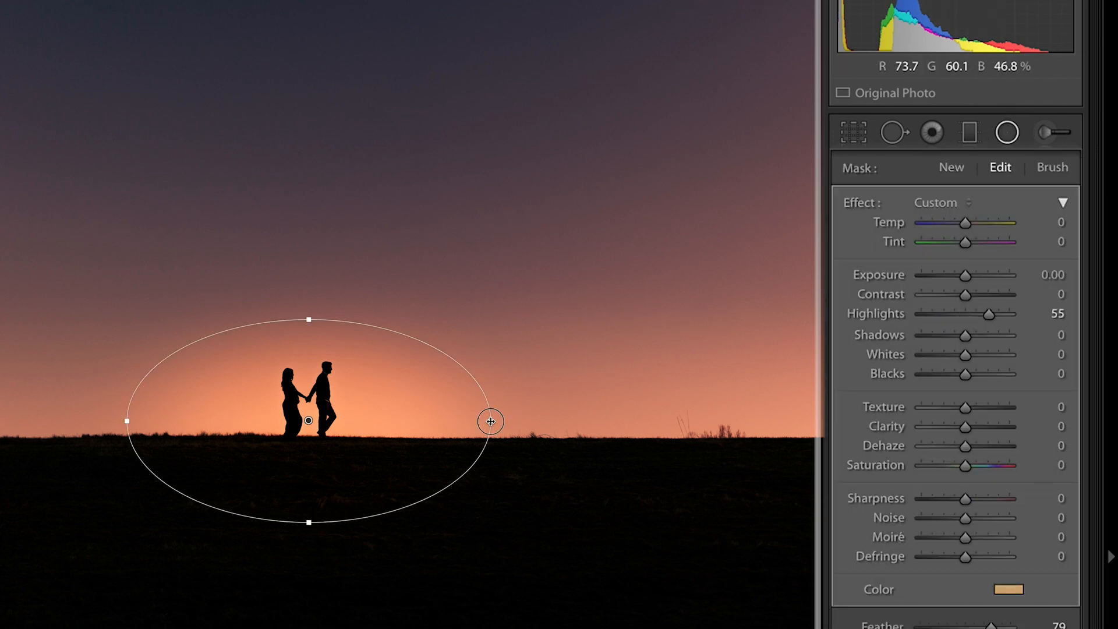
# Stretch the radial glow wider along the horizon and slightly taller via its side and top handles.
pyautogui.moveTo(491, 420); pyautogui.dragTo(546, 420)
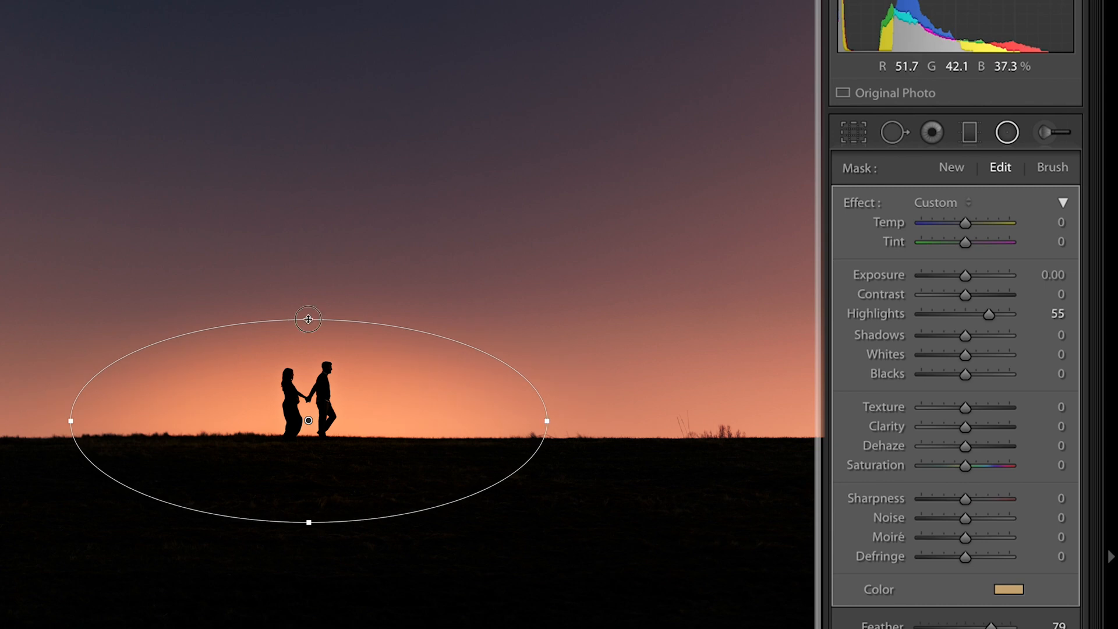
pyautogui.moveTo(308, 320); pyautogui.dragTo(307, 308)
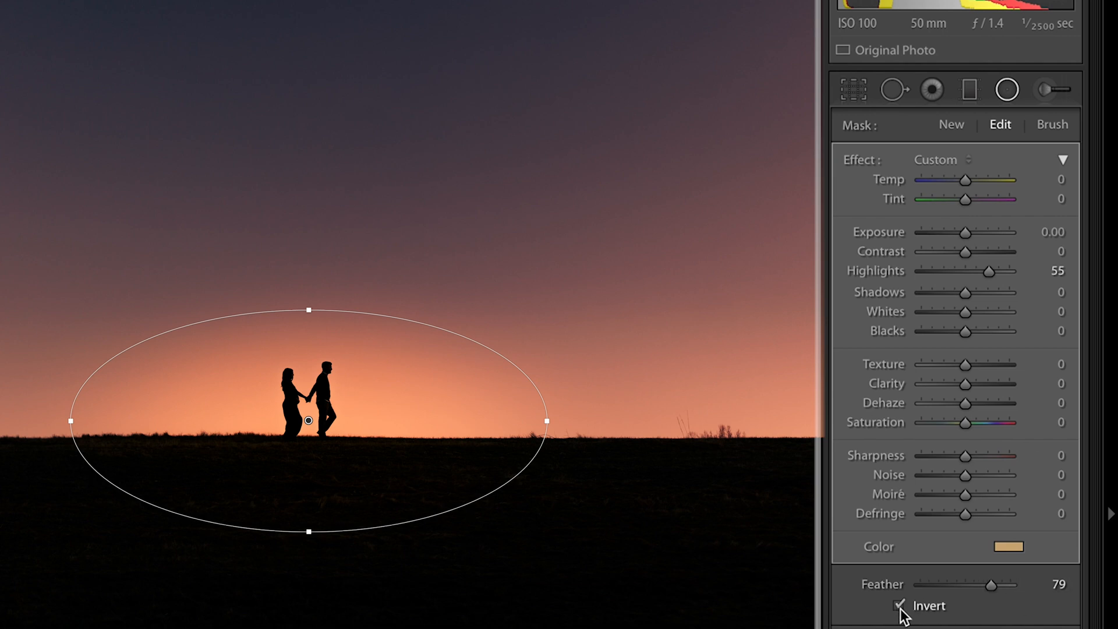
pyautogui.click(902, 606)
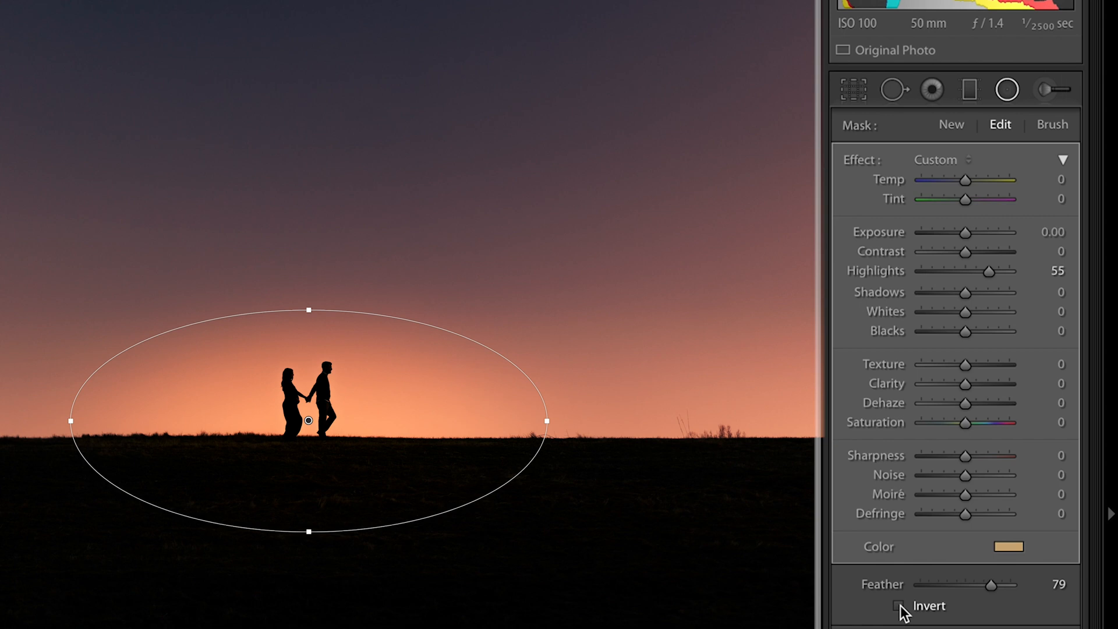
pyautogui.click(904, 606)
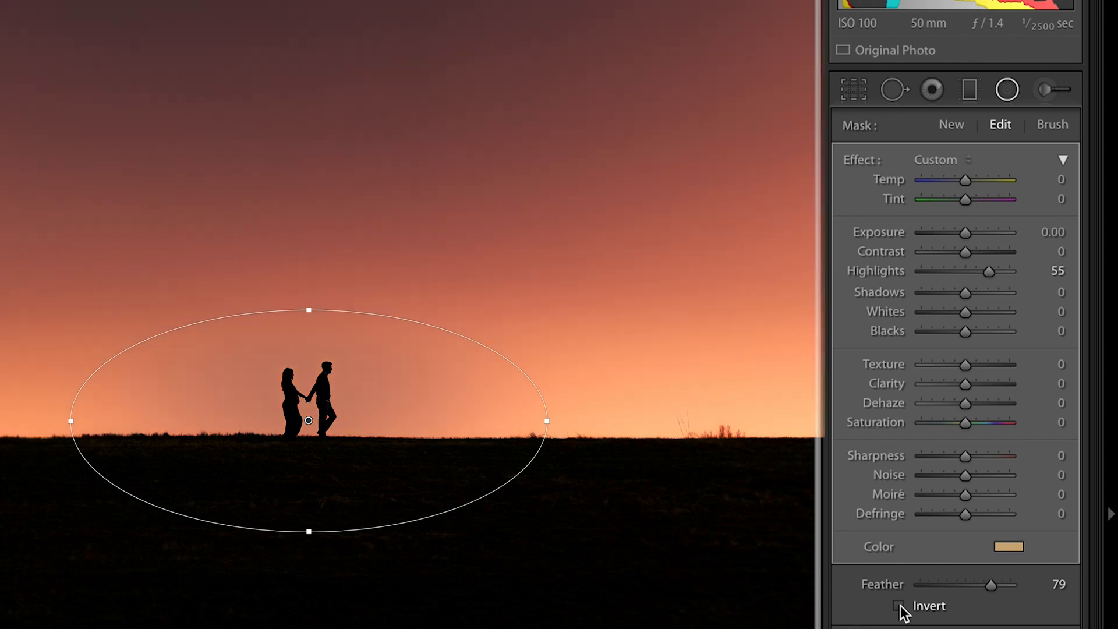
pyautogui.click(904, 606)
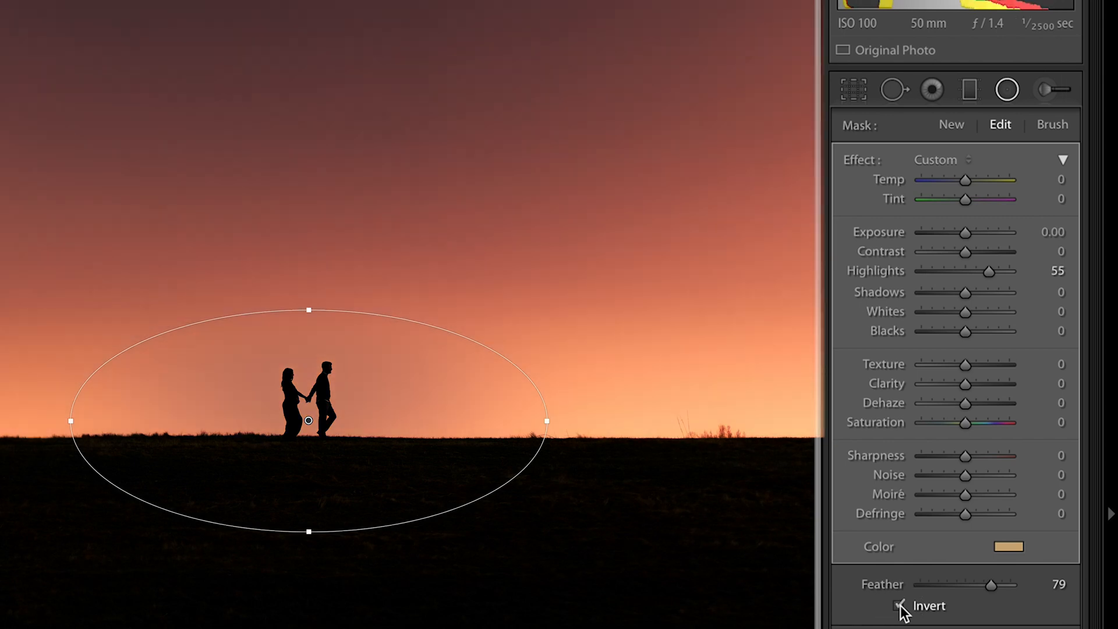
pyautogui.click(900, 605)
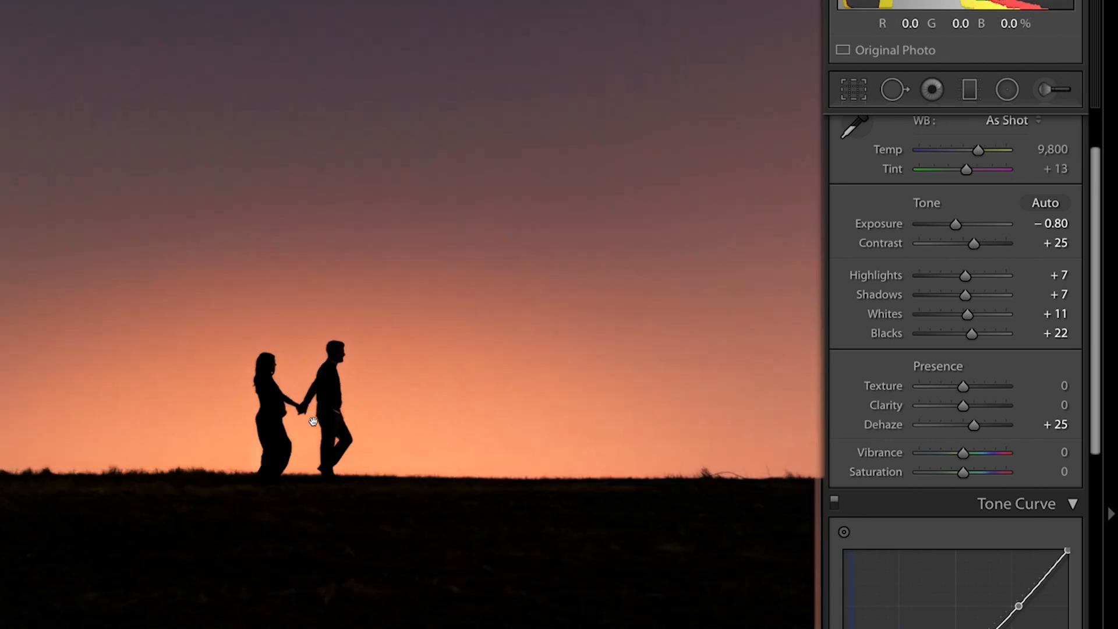
pyautogui.moveTo(545, 369)
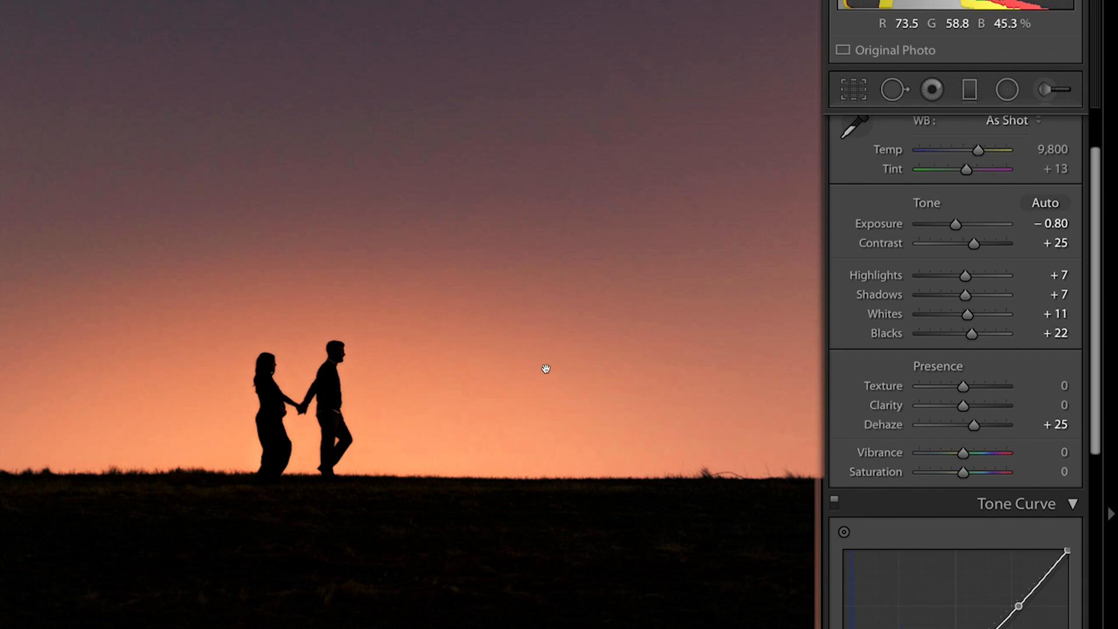